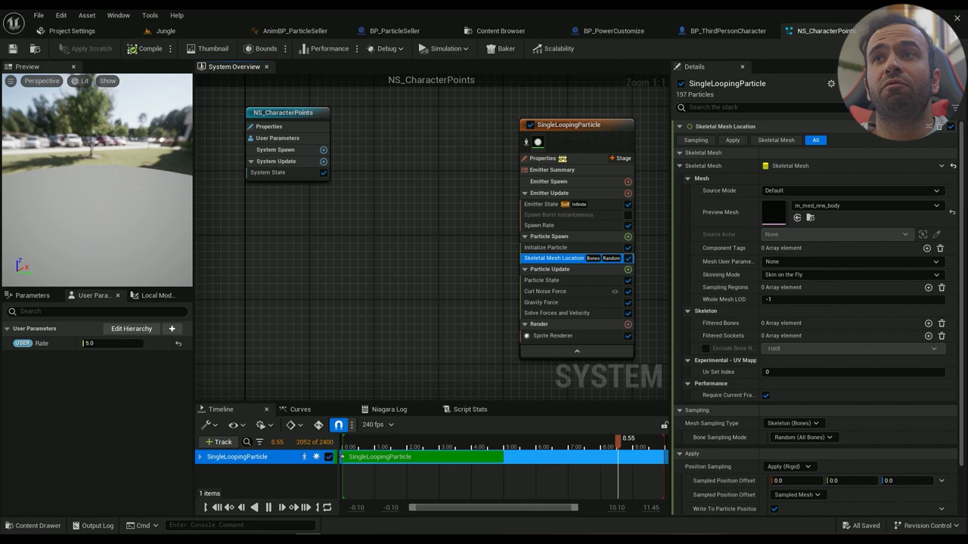
Start a new Niagara system from the Fountain template in the starter Particles folder.
left_click(722, 30)
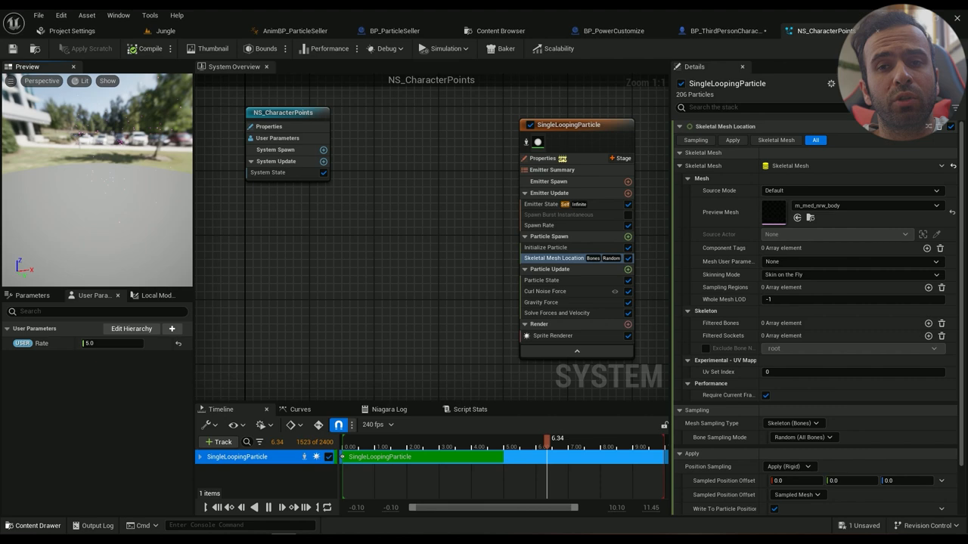
left_click(34, 526)
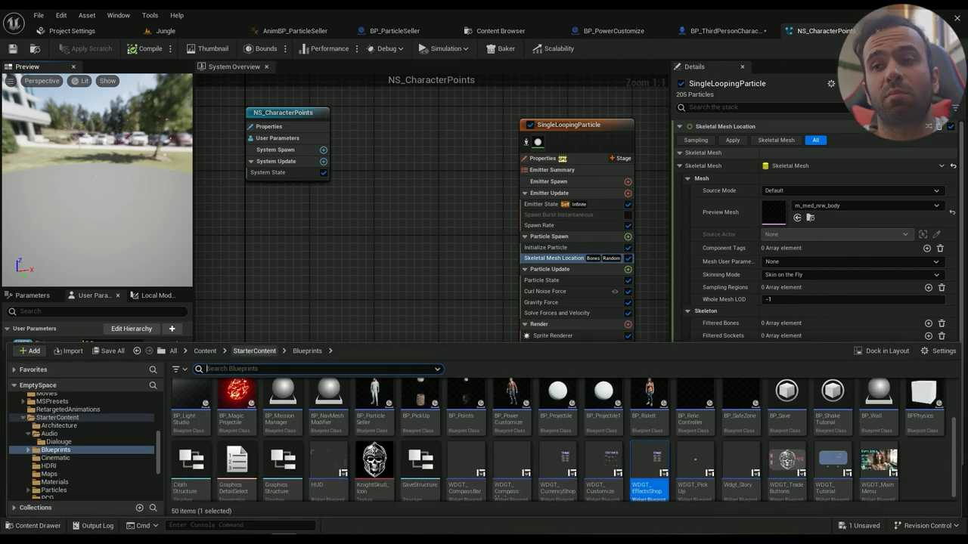
left_click(254, 351)
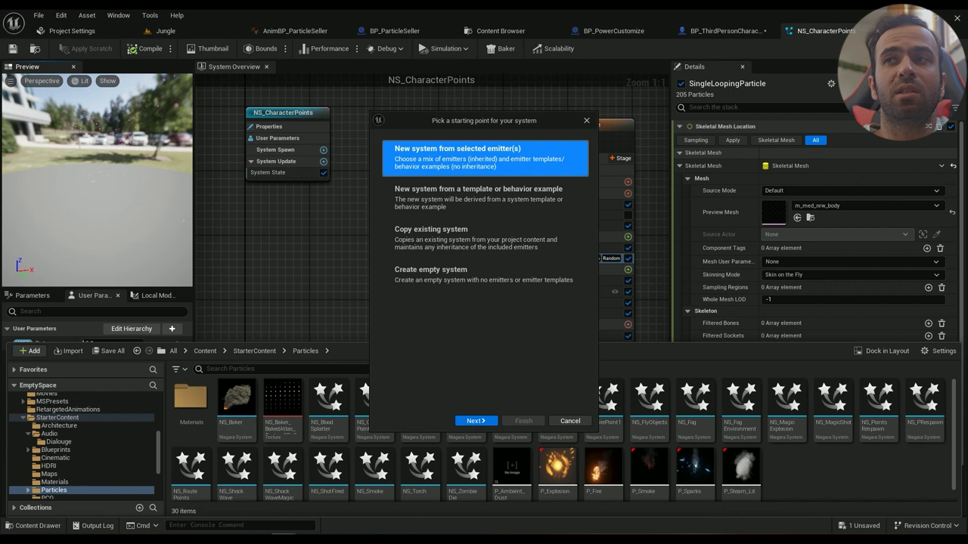
left_click(477, 420)
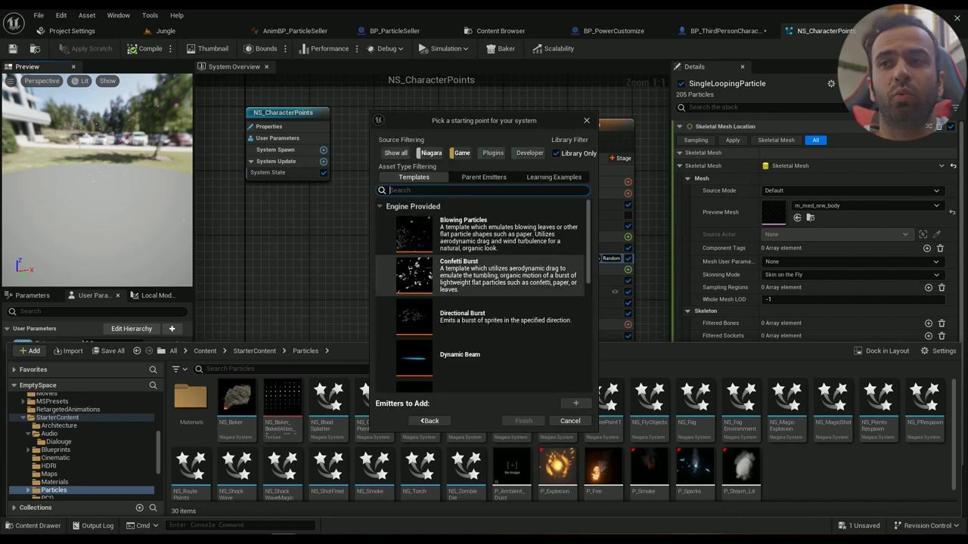
scroll("down", 3)
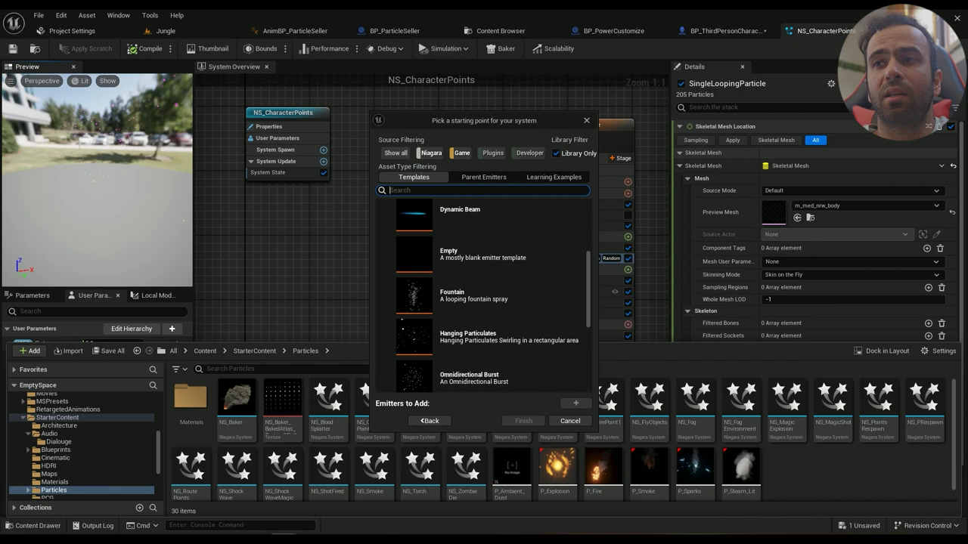
left_click(474, 295)
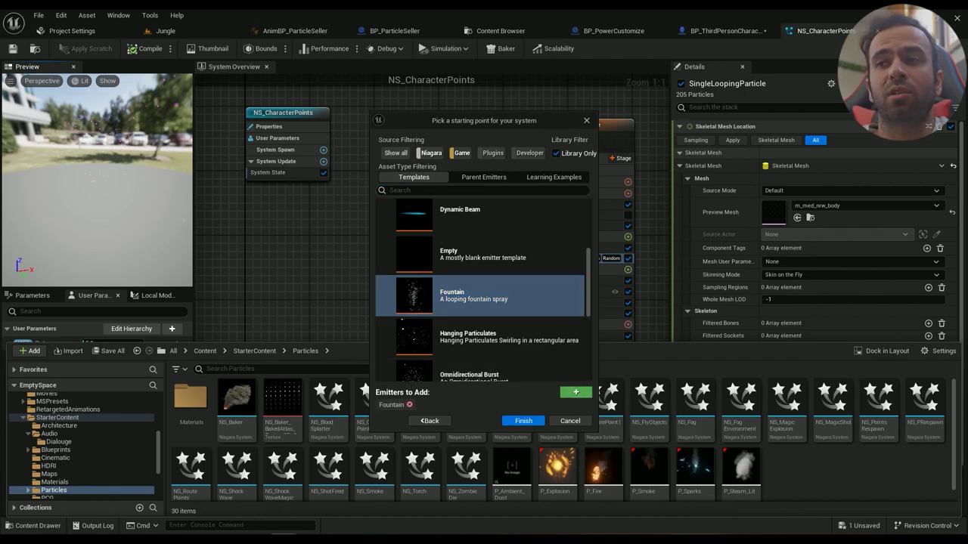
left_click(523, 421)
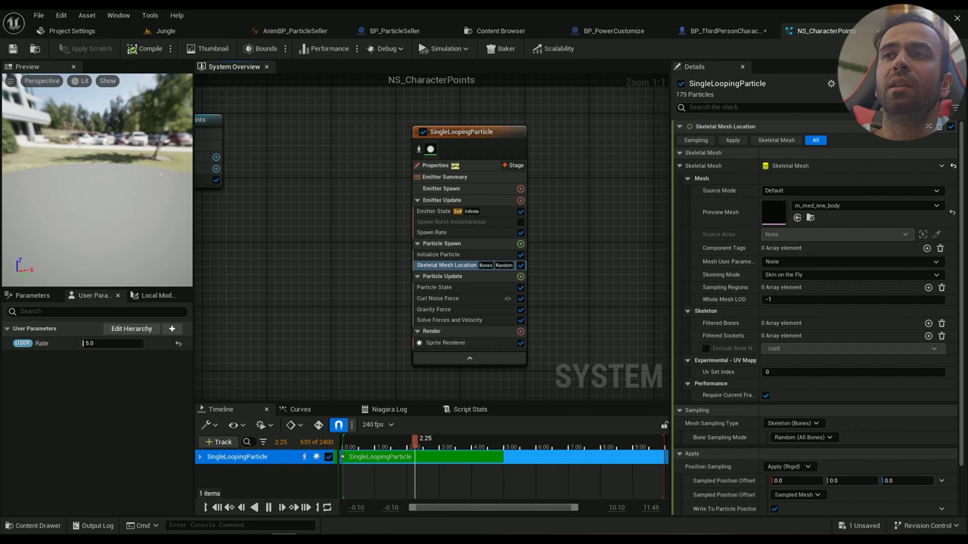
Switch the SingleLoopingParticle emitter to simulate in Local Space.
left_click(435, 165)
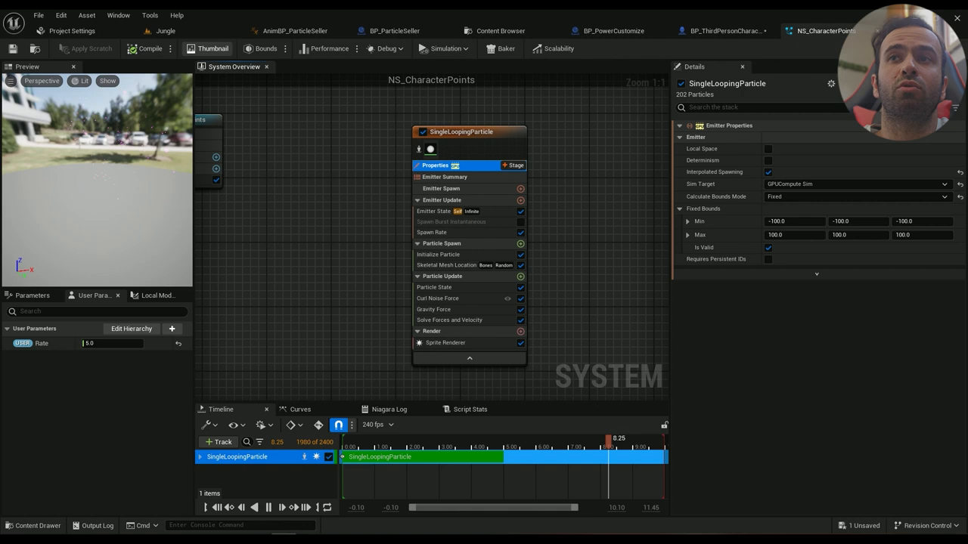
left_click(264, 48)
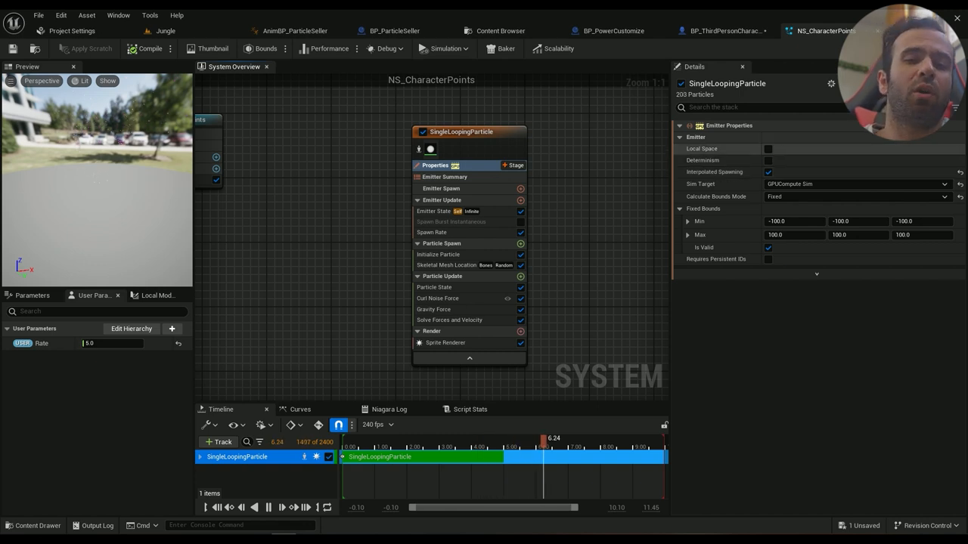
mouse_move(702, 148)
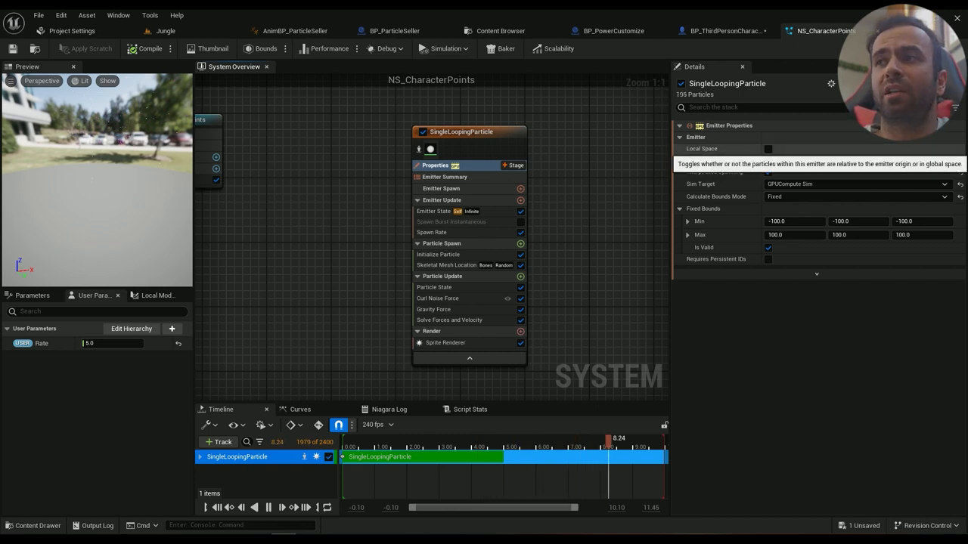
left_click(768, 150)
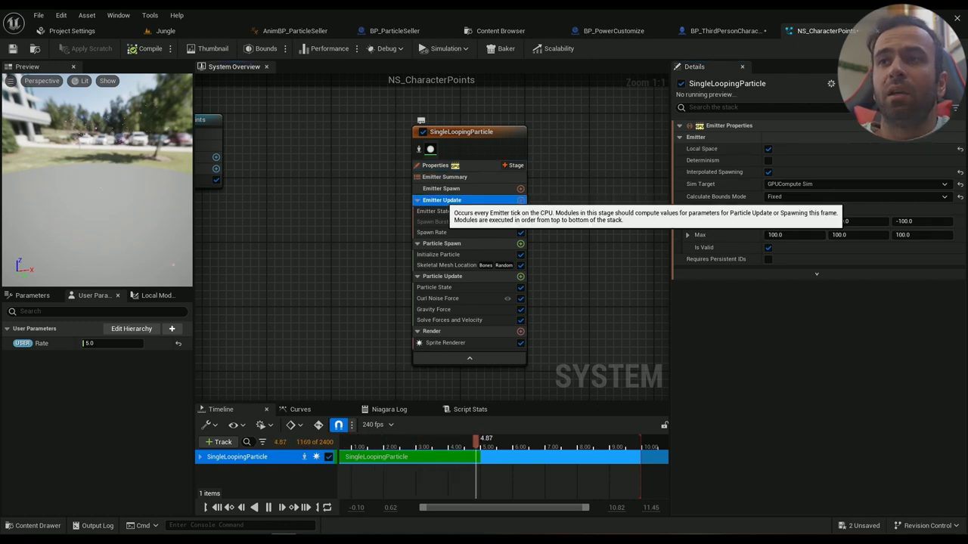
In Emitter State, try Scalability Mode Self, then set it back to System.
left_click(432, 212)
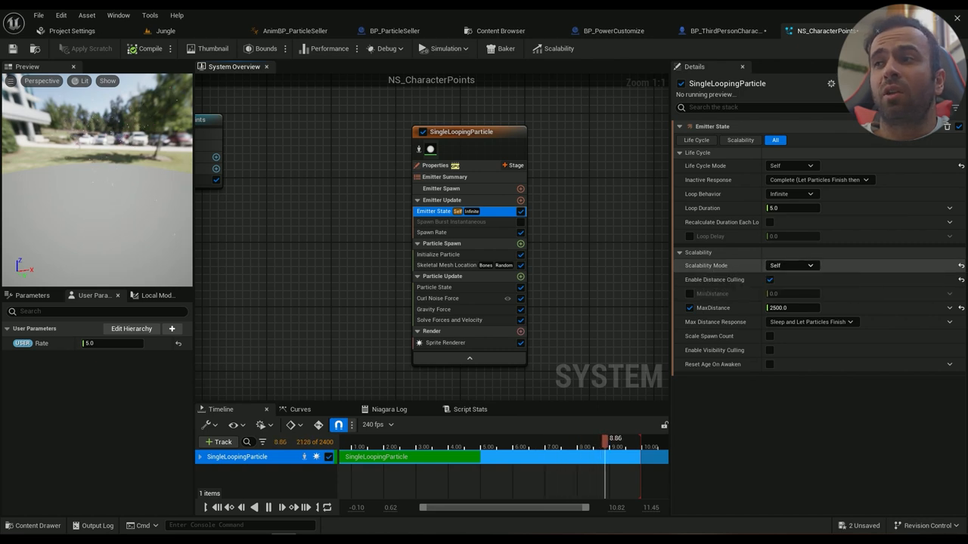
left_click(792, 267)
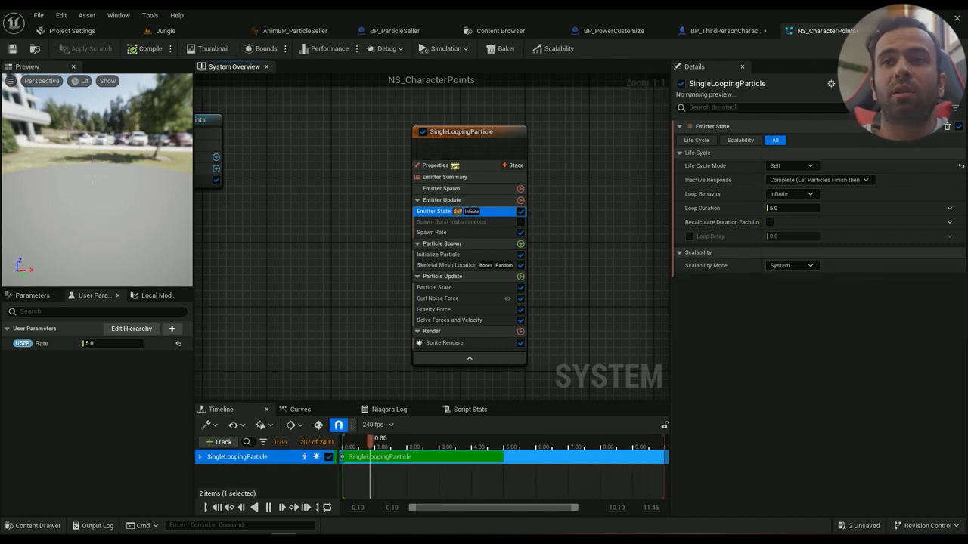
left_click(792, 266)
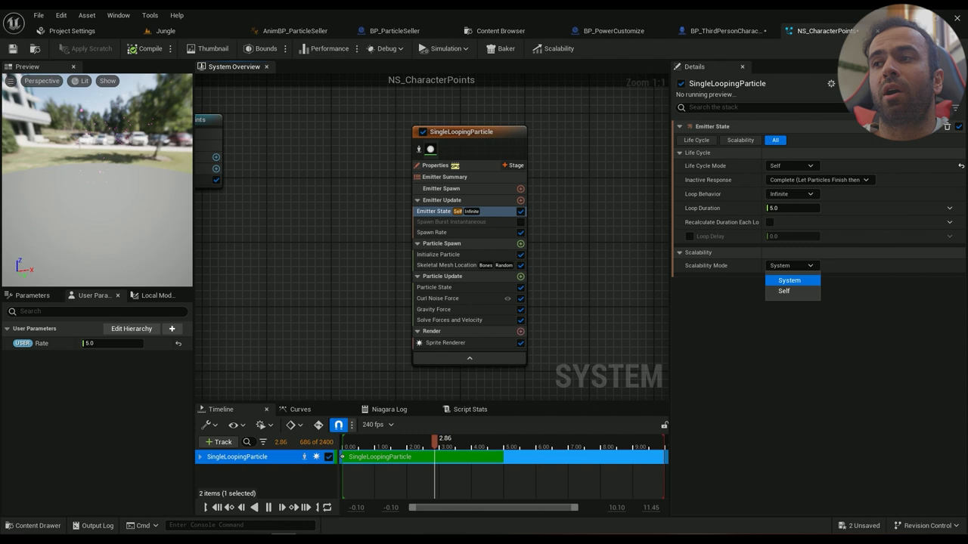
left_click(783, 290)
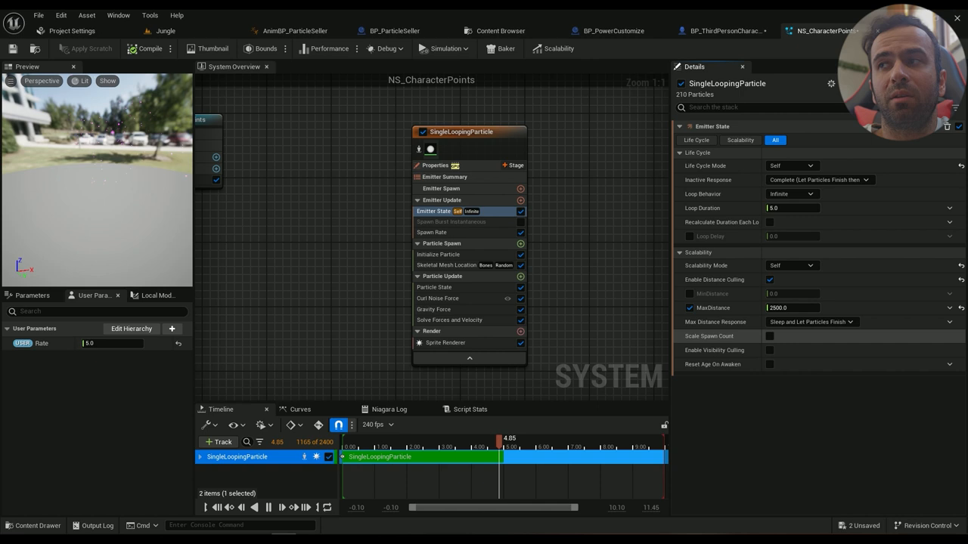
left_click(793, 266)
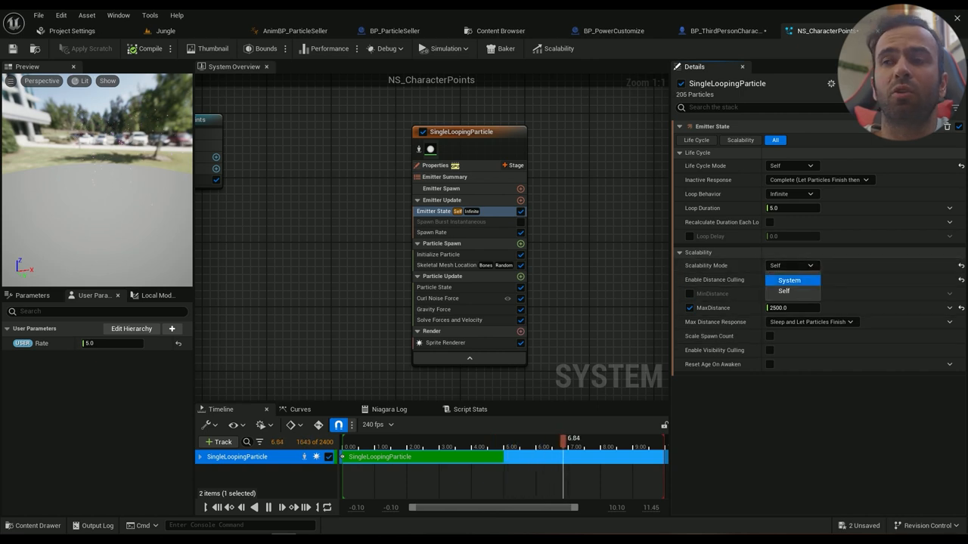
left_click(790, 280)
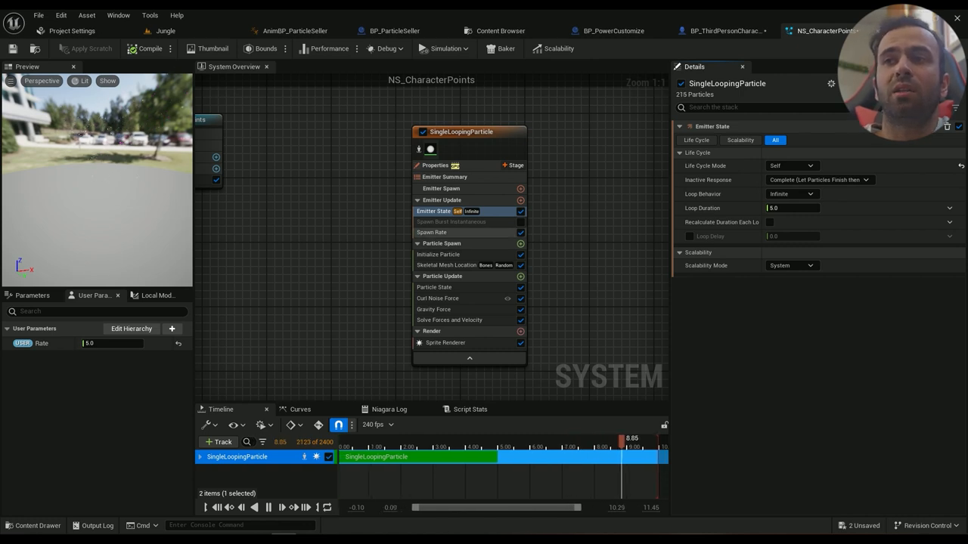
Make Spawn Rate a Multiply Float of 30 and the Rate user parameter.
left_click(431, 233)
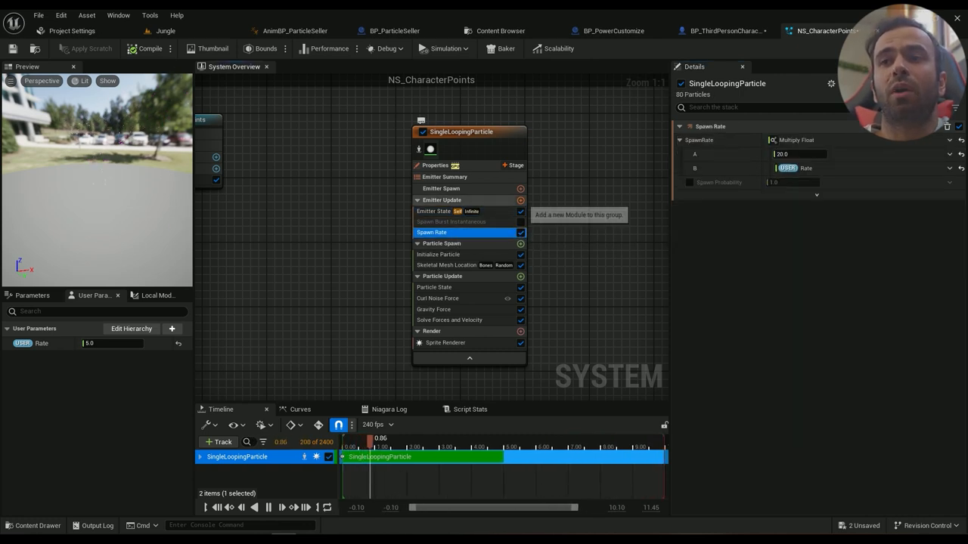
left_click(520, 199)
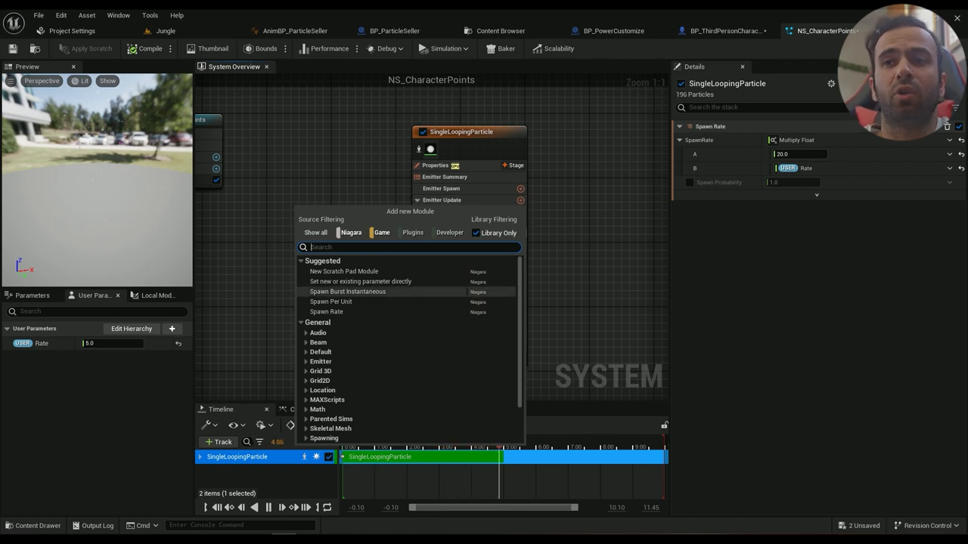
left_click(327, 311)
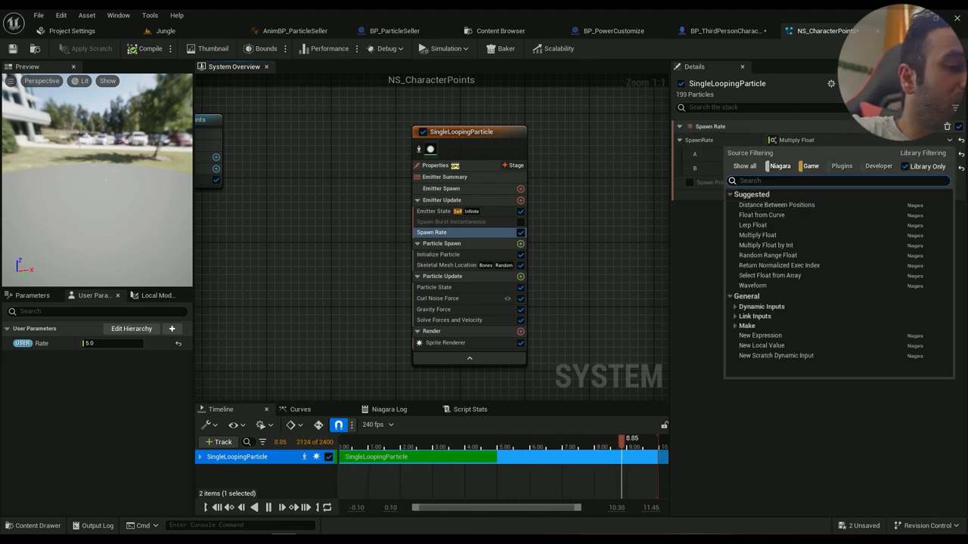
type("floa")
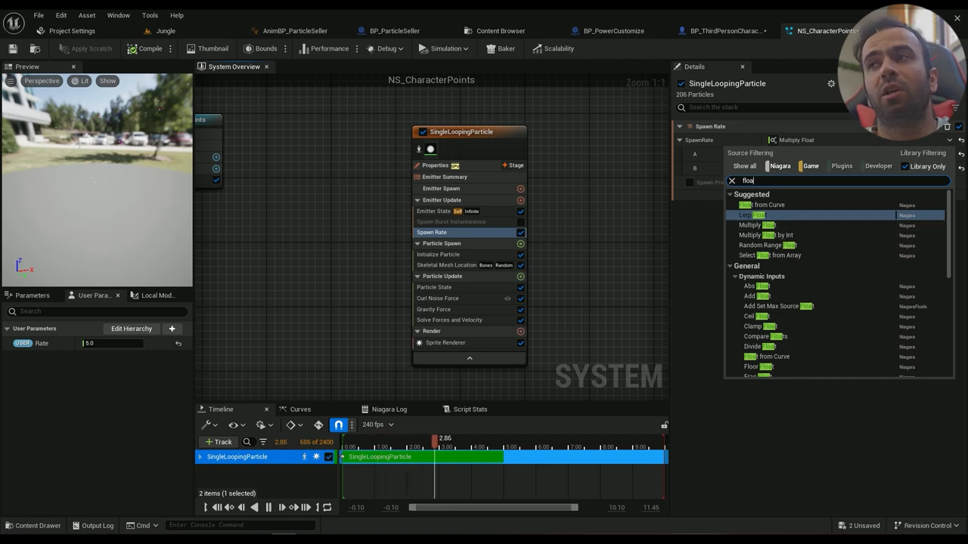
left_click(754, 223)
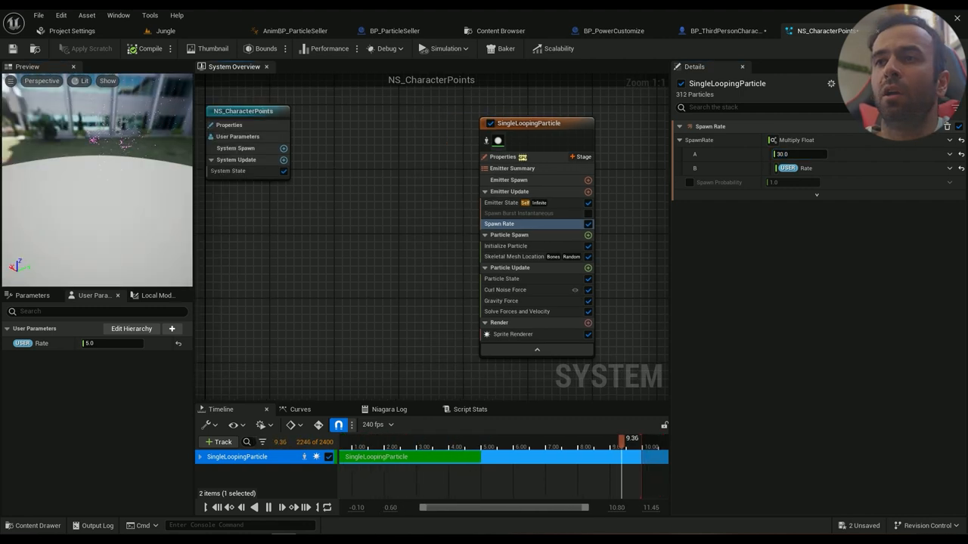
List the Particle Spawn modules filtered to skeletal mesh entries.
left_click(499, 245)
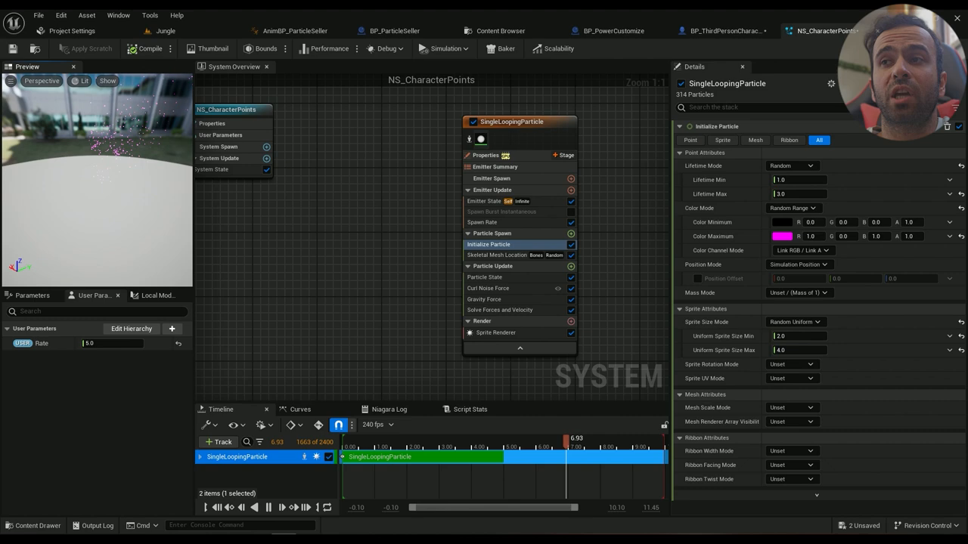
left_click(496, 254)
type("skele")
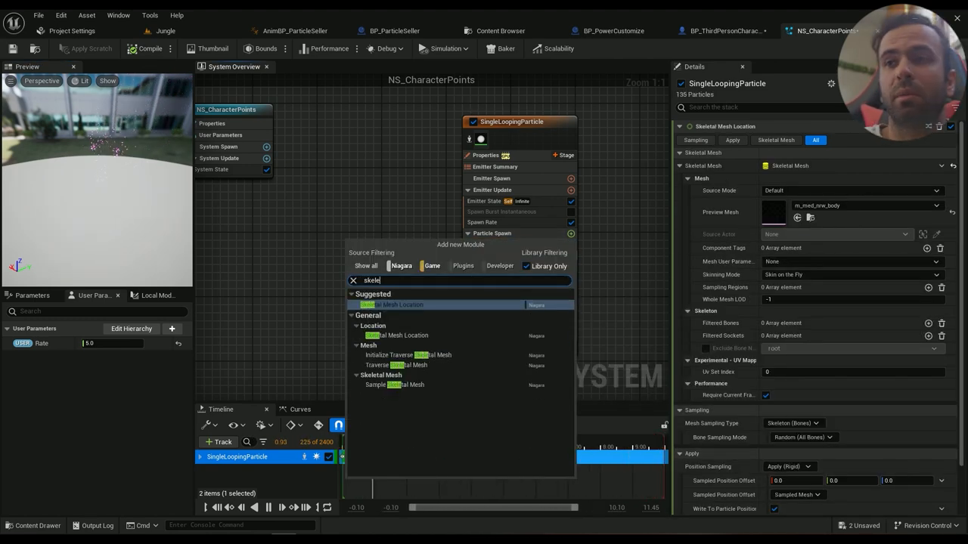
Add Skeletal Mesh Location sampling Skeleton (Bones), then search particle-update modules for curl.
left_click(393, 306)
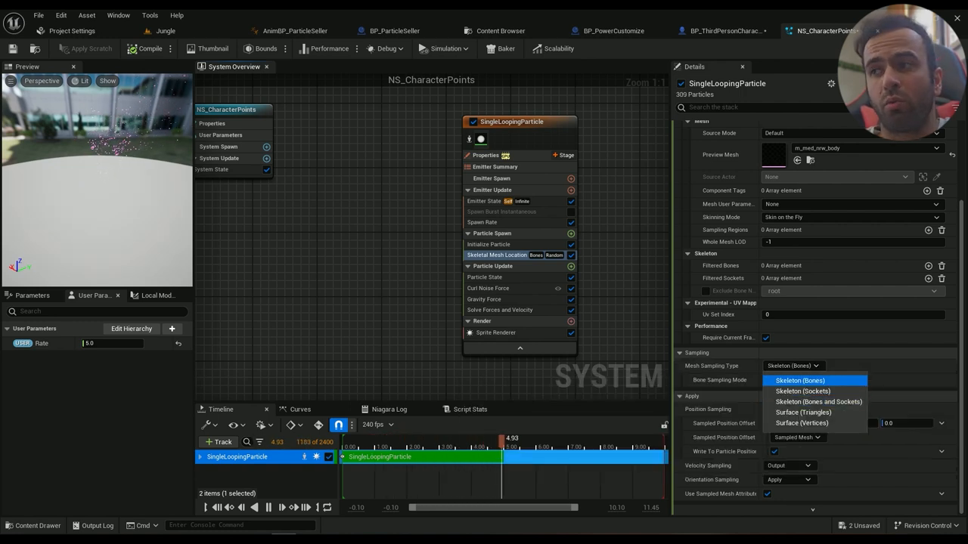
mouse_move(803, 424)
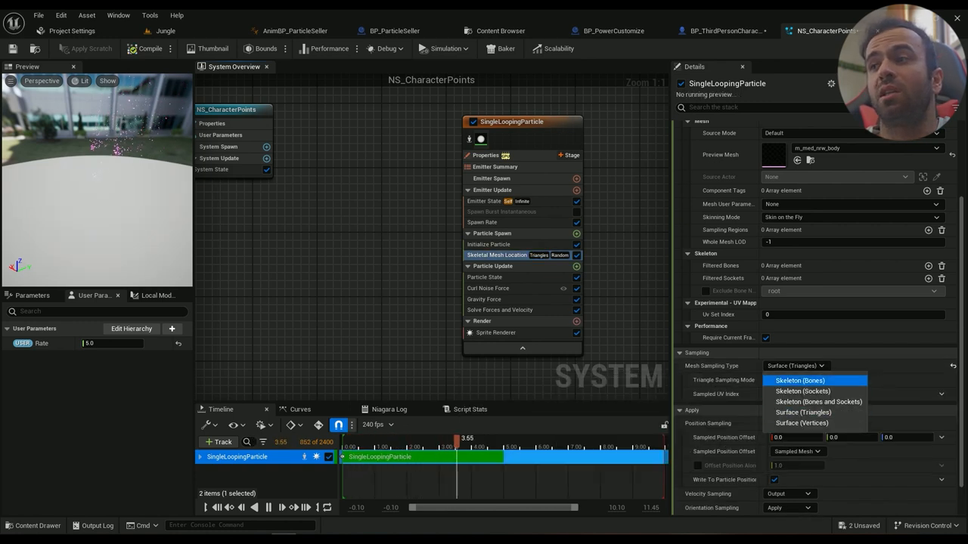
left_click(798, 381)
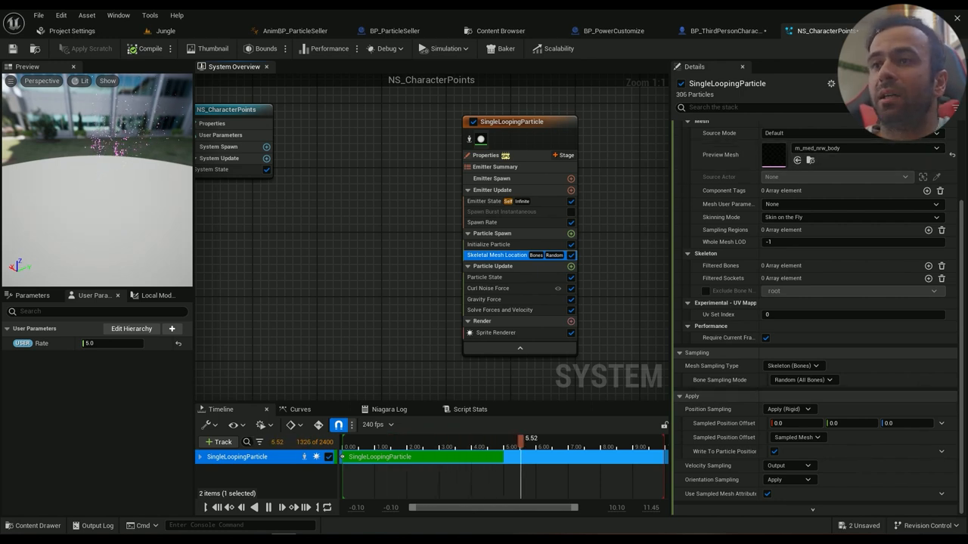
left_click(487, 288)
type("cur")
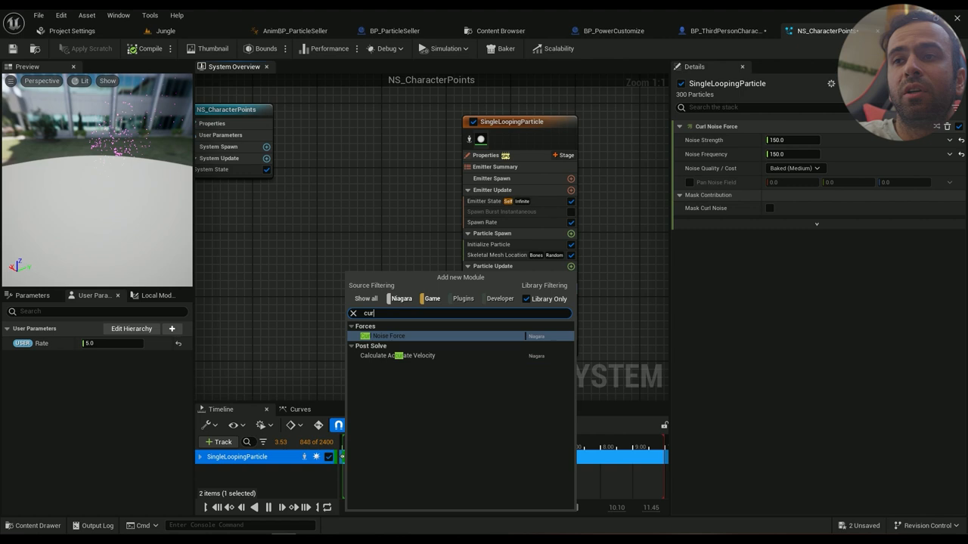
Add Curl Noise Force with Noise Strength 300 and Noise Frequency 1000.
left_click(388, 336)
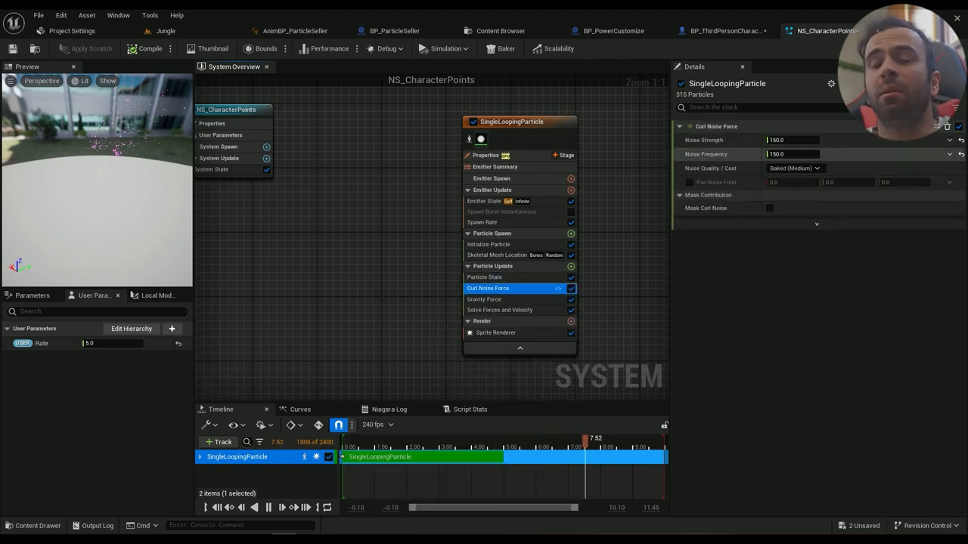
triple_click(793, 154)
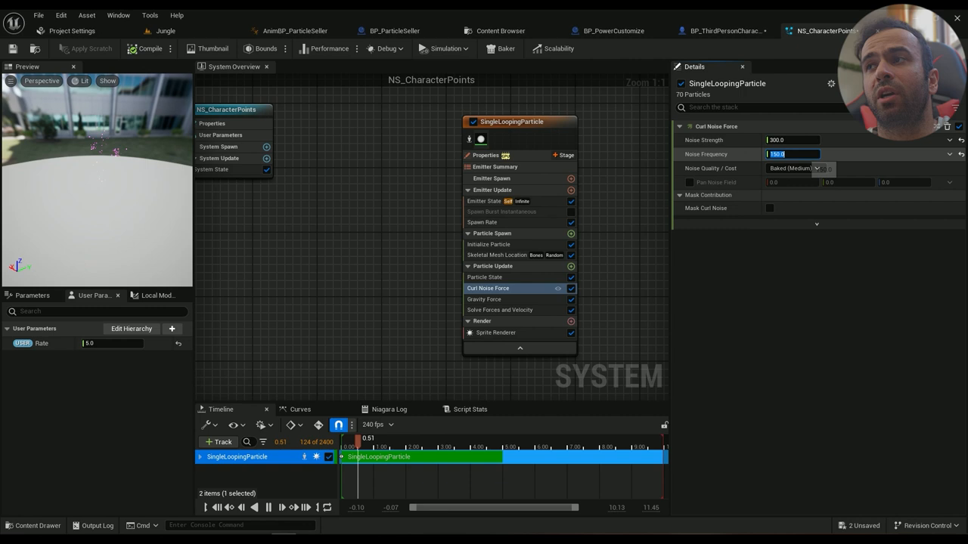
type("300.0")
type("1000")
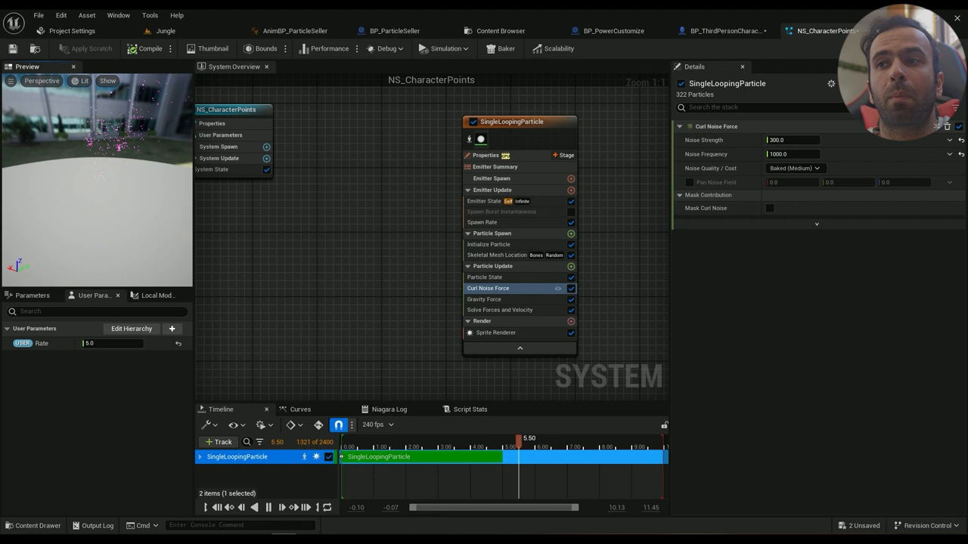
left_click(484, 299)
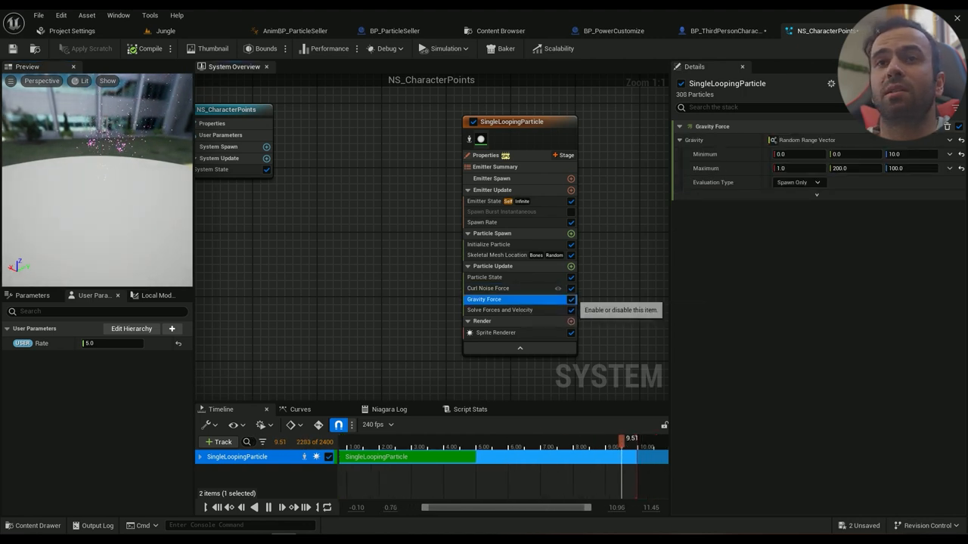
Delete Gravity Force from Particle Update, leaving curl noise as the only force.
left_click(572, 299)
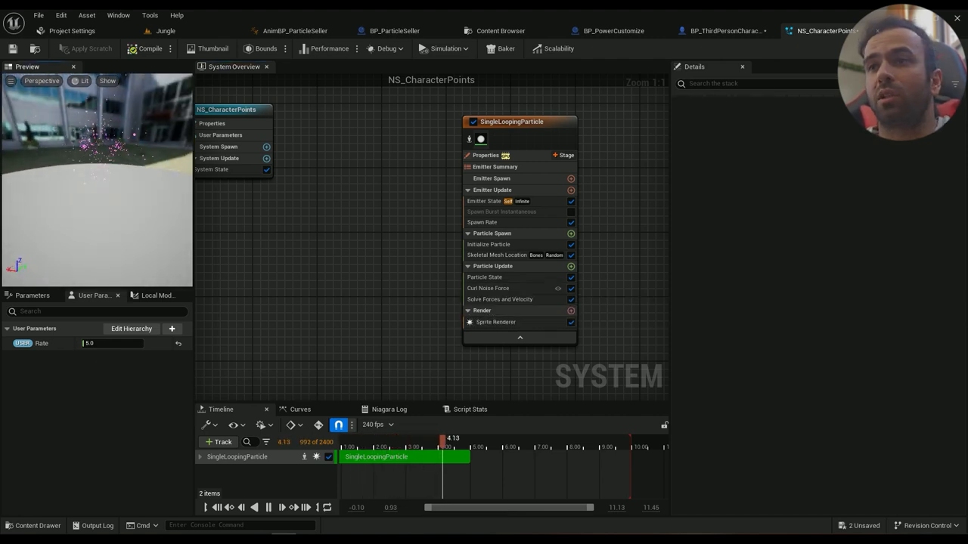
left_click(487, 288)
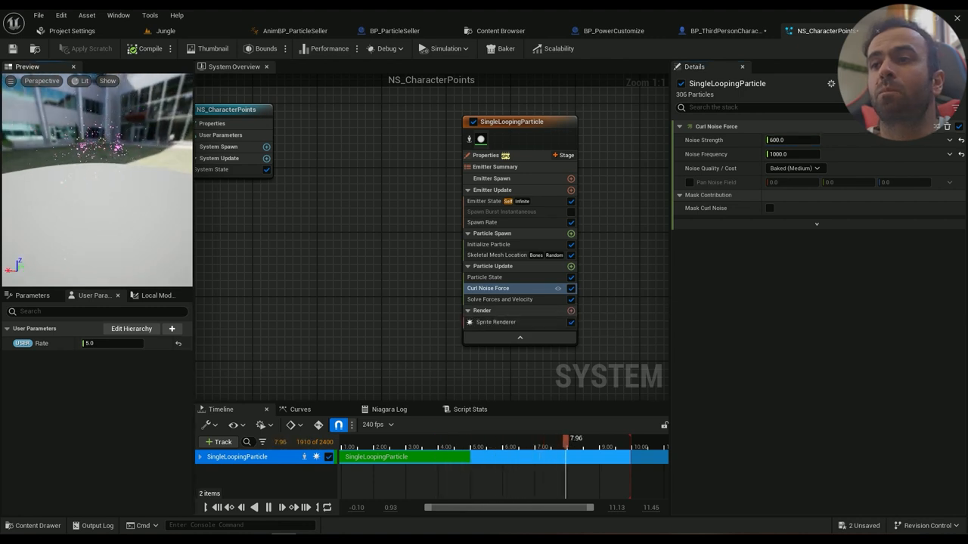
left_click(497, 322)
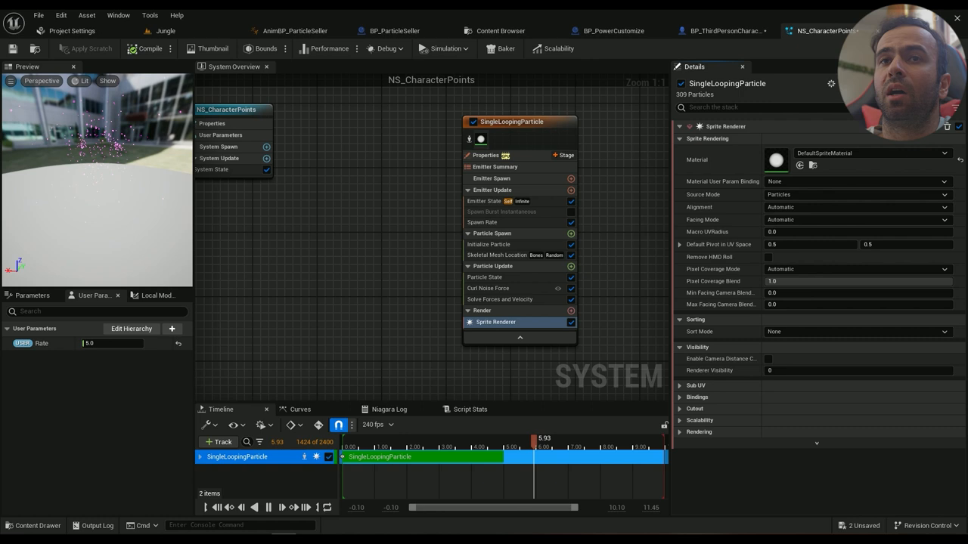
Set Uniform Sprite Size Max to 2.5 and Color Mode to Random Range, starting a green maximum.
left_click(488, 245)
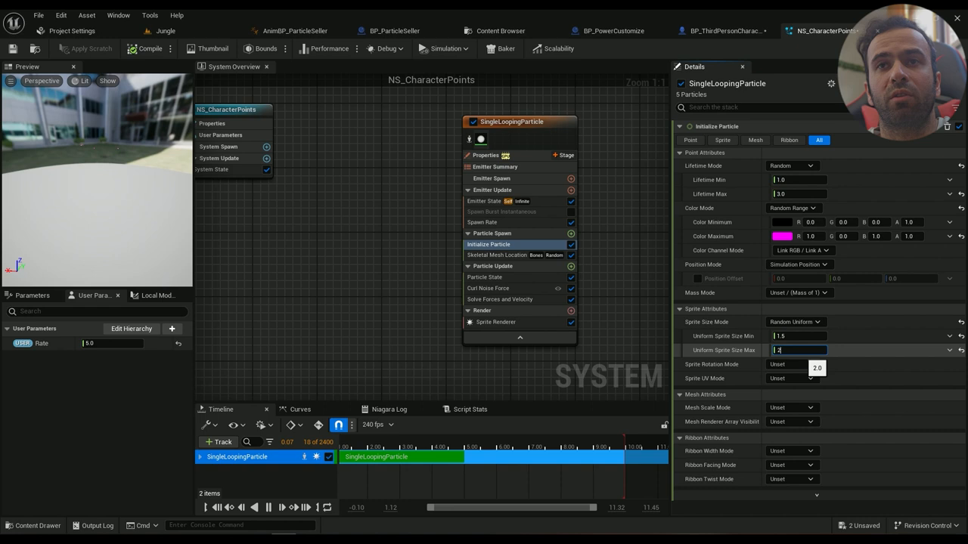
type("2.5")
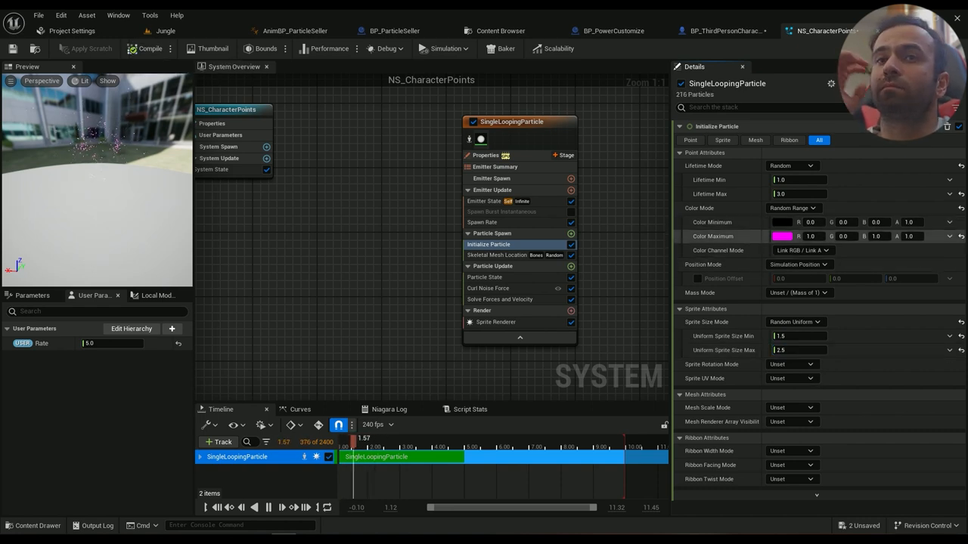
mouse_move(714, 236)
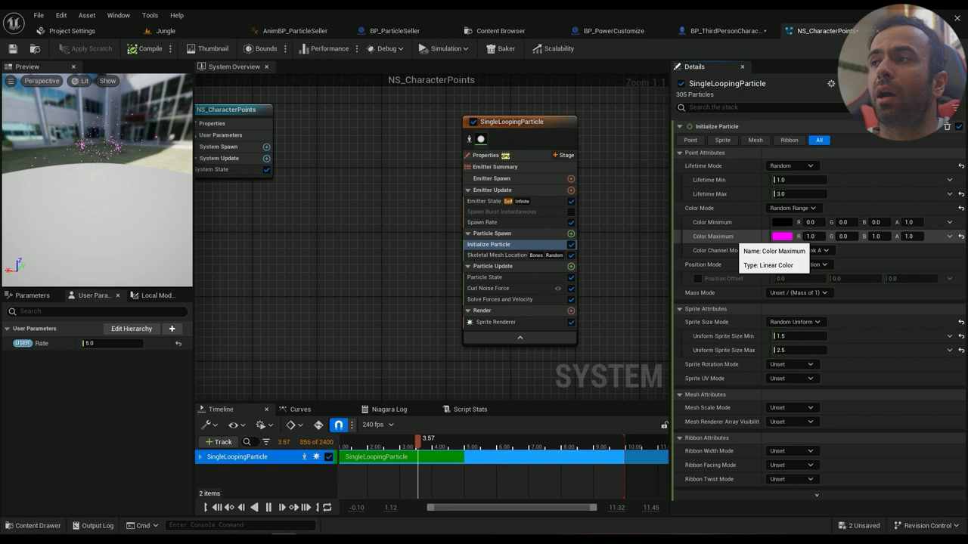
left_click(792, 208)
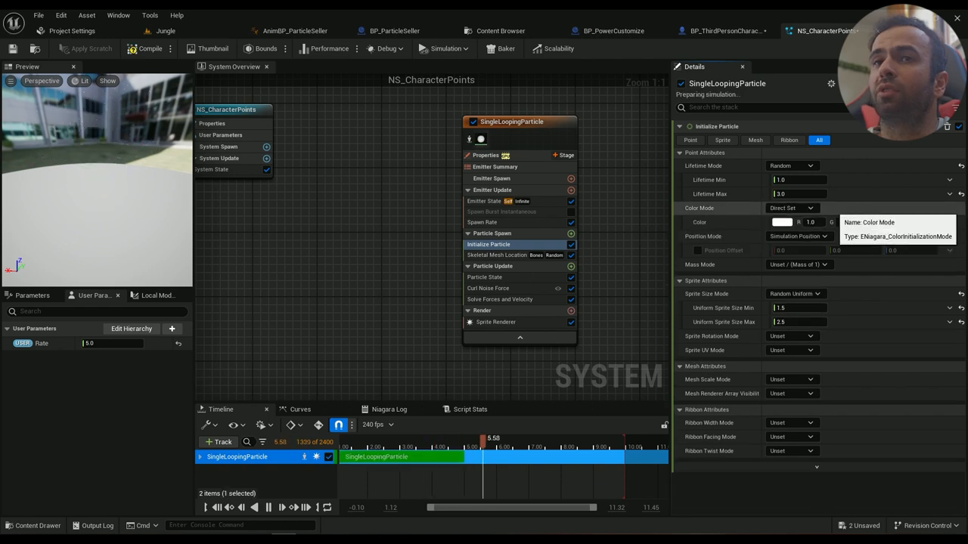
left_click(791, 209)
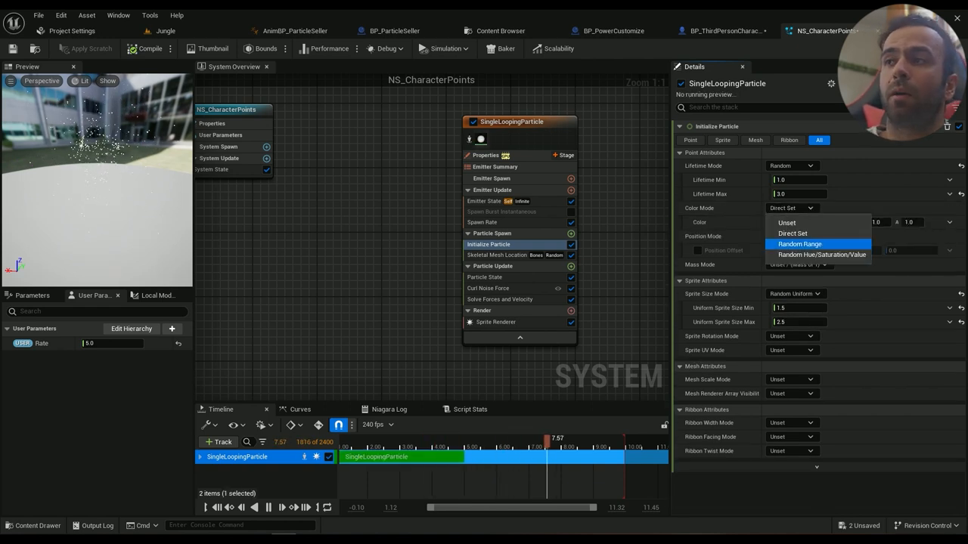
left_click(798, 244)
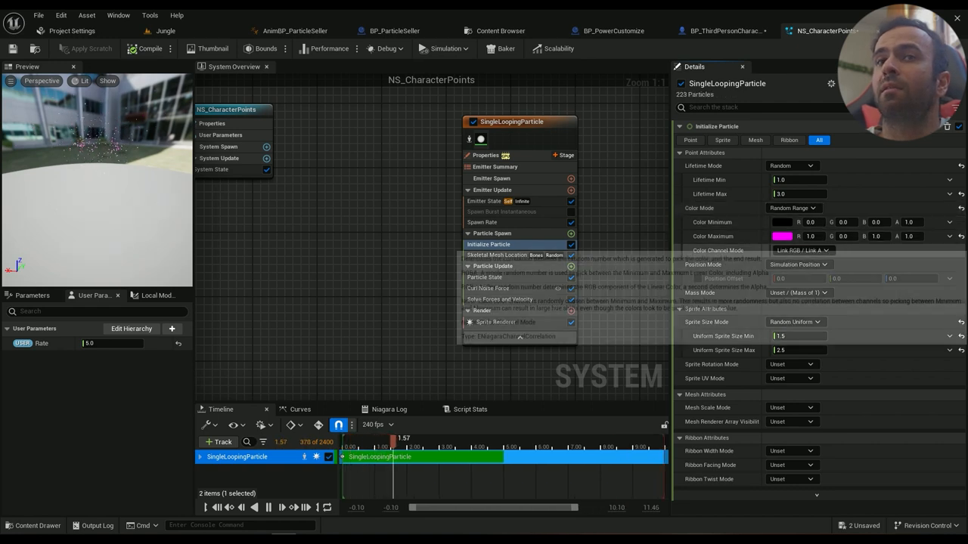
left_click(782, 236)
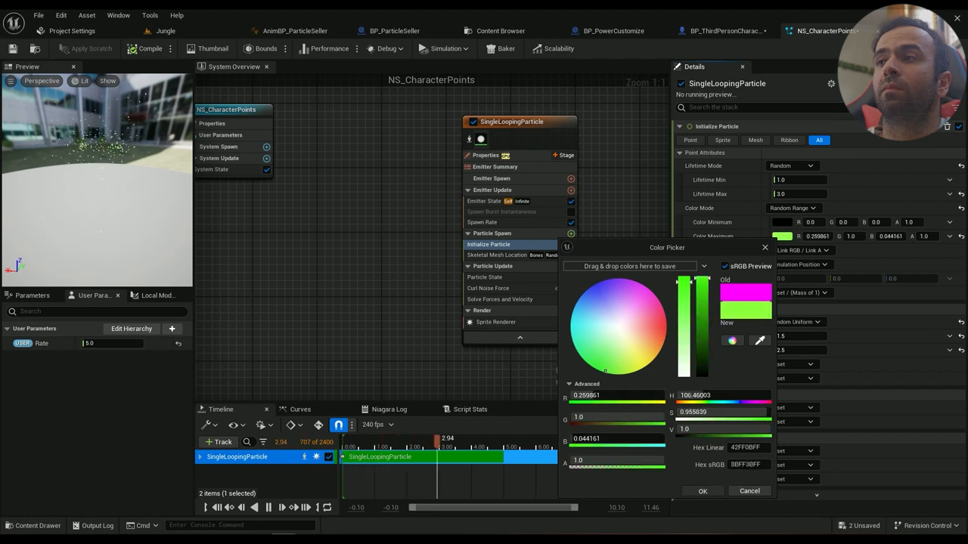
Confirm the range colours so particles run from purple to orange.
left_click(701, 490)
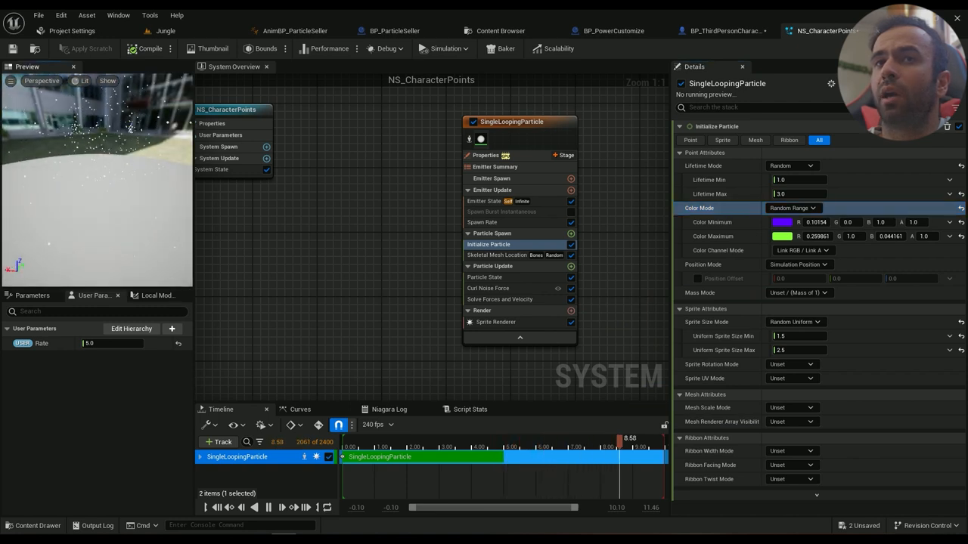
left_click(784, 235)
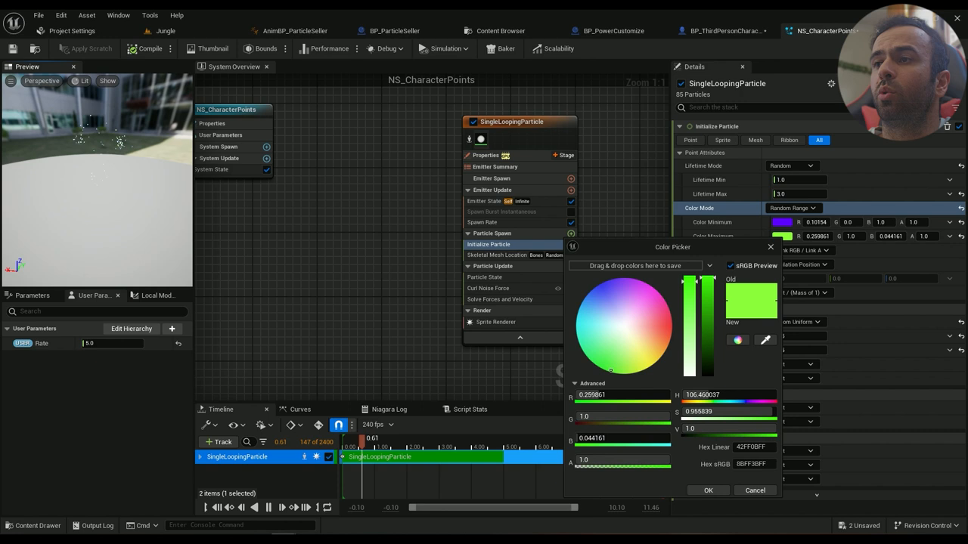
left_click(668, 336)
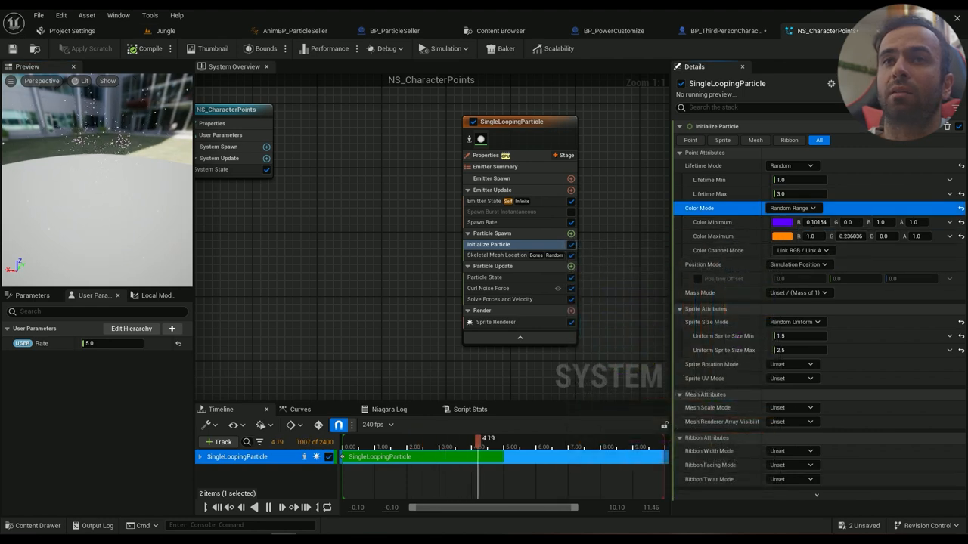
left_click(369, 456)
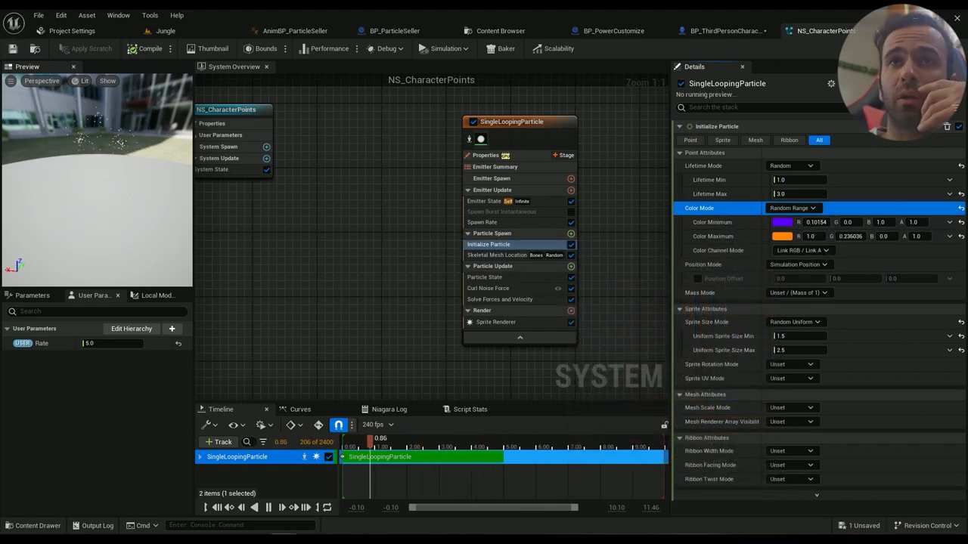
Turn Local Space off for the emitter and bring up the starter Particles folder.
left_click(36, 526)
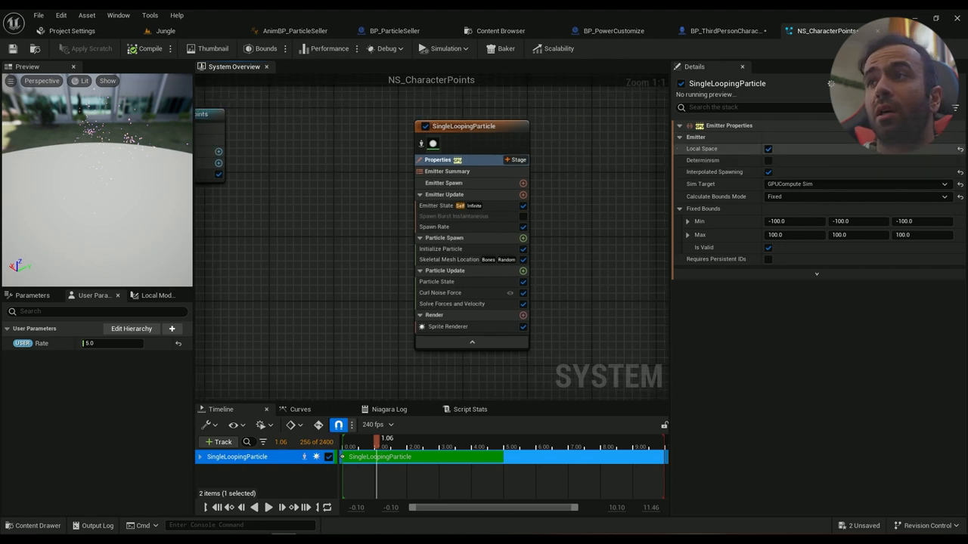
left_click(768, 150)
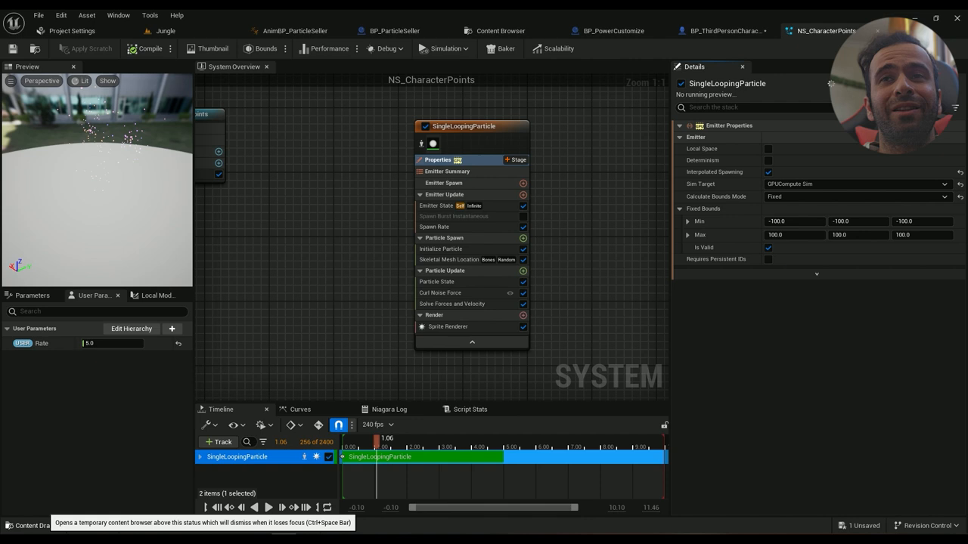
left_click(32, 526)
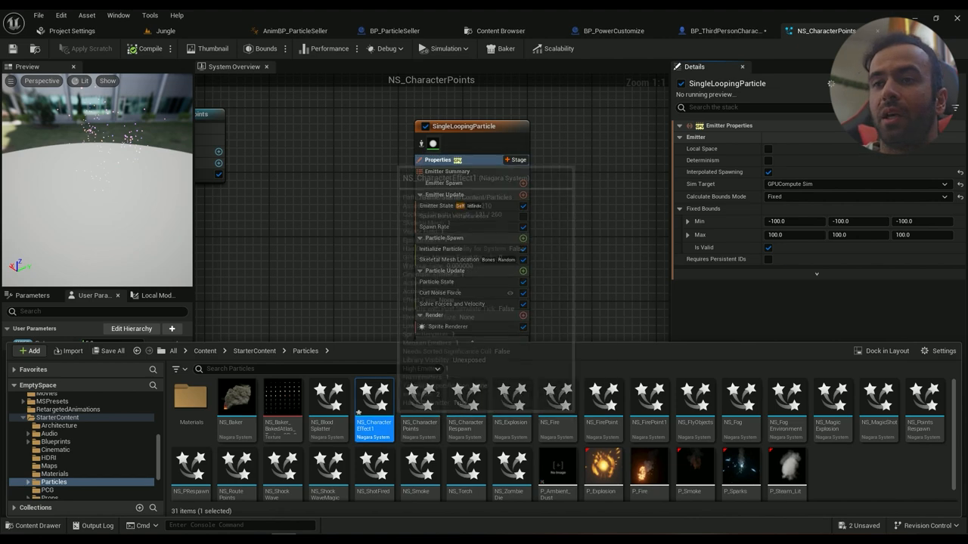
Add a Gravity Force module with Gravity as a Random Range Vector from -100 to 100.
double_click(374, 397)
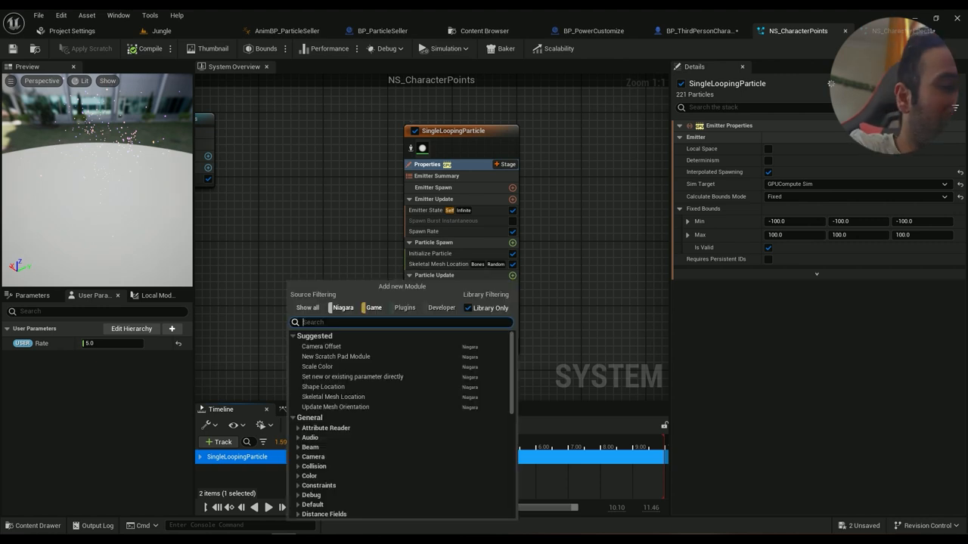
type("grav")
type("rand")
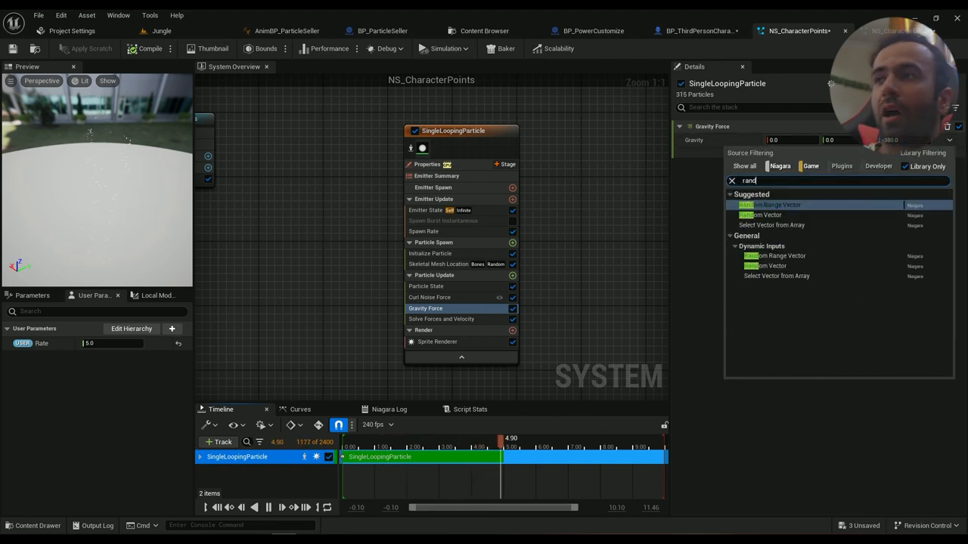
left_click(770, 206)
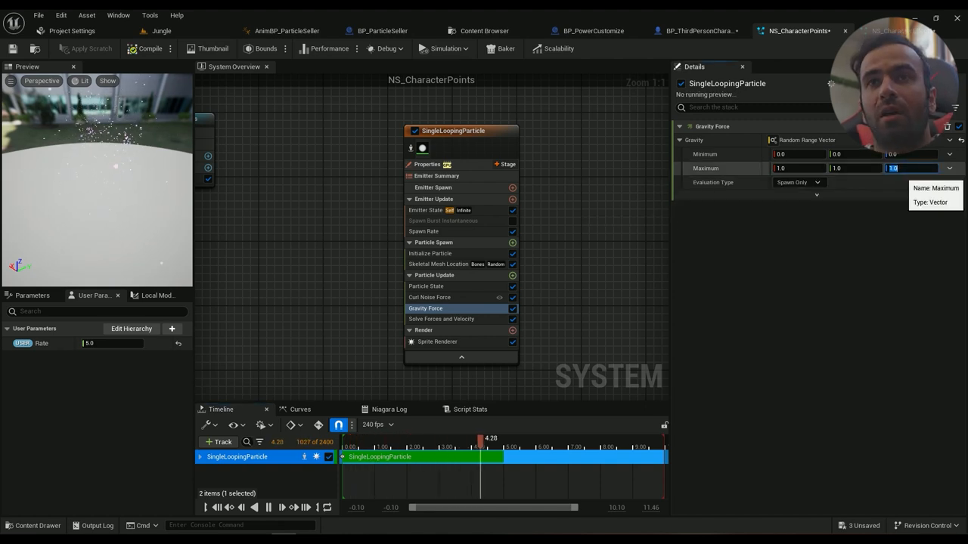
type("100.0")
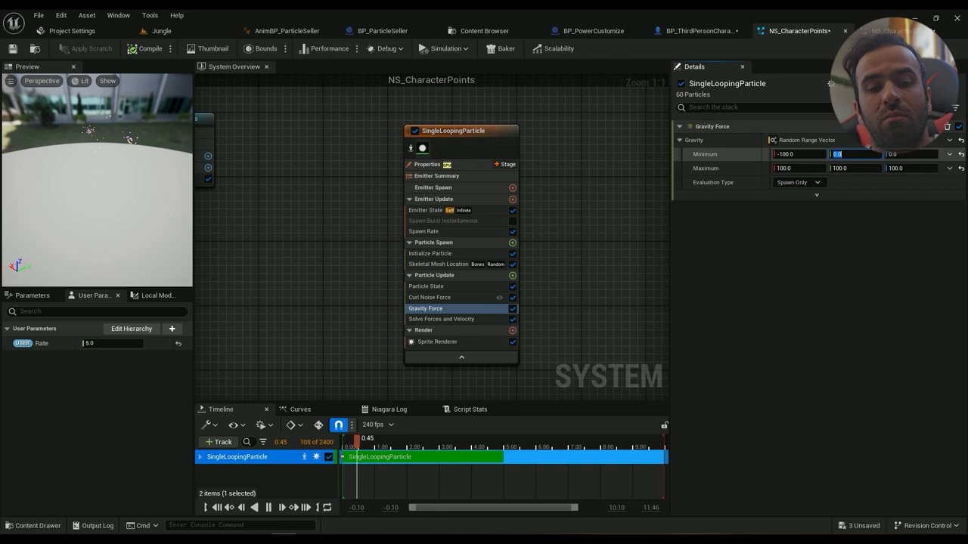
type("-100")
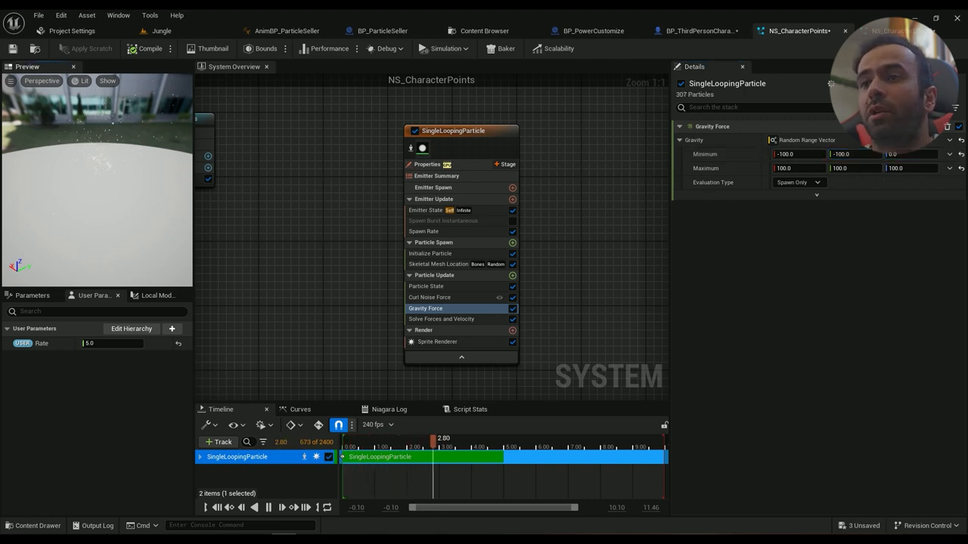
left_click(430, 296)
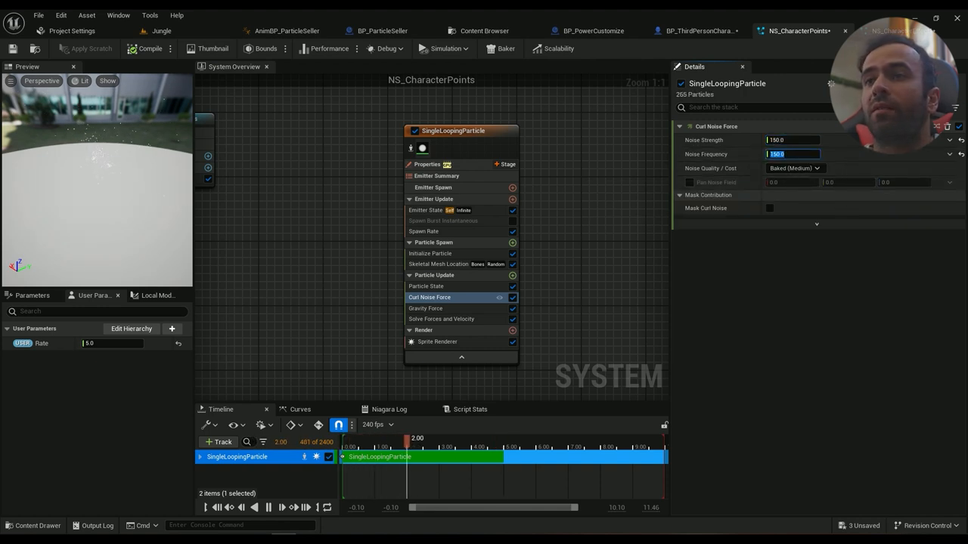
Set Initialize Particle Color Mode to Direct Set and pick a light purple-blue tint.
left_click(430, 254)
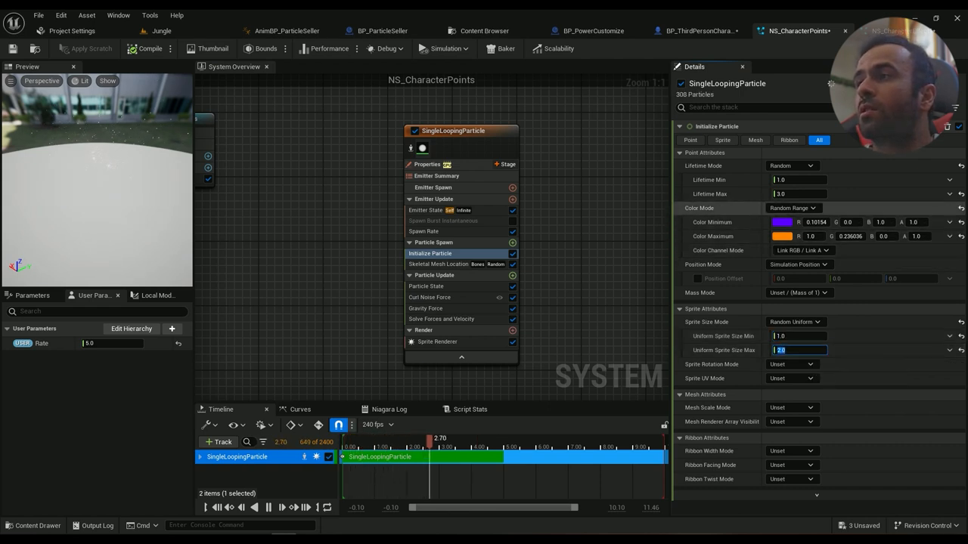
left_click(792, 208)
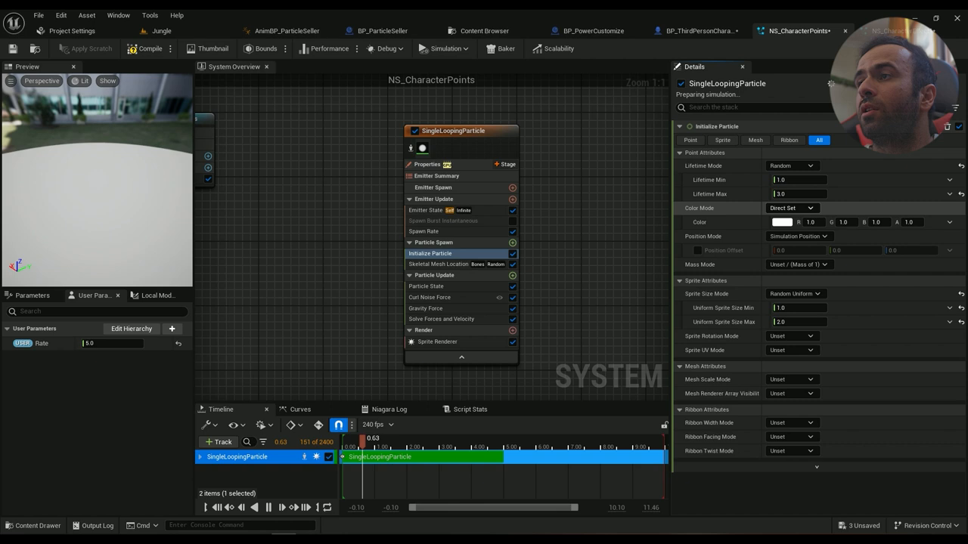
left_click(780, 220)
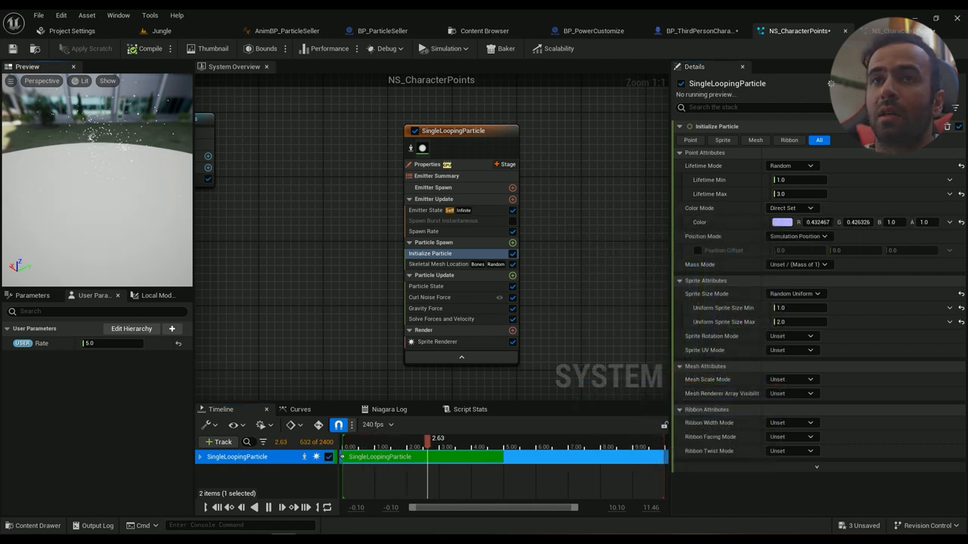
left_click(786, 221)
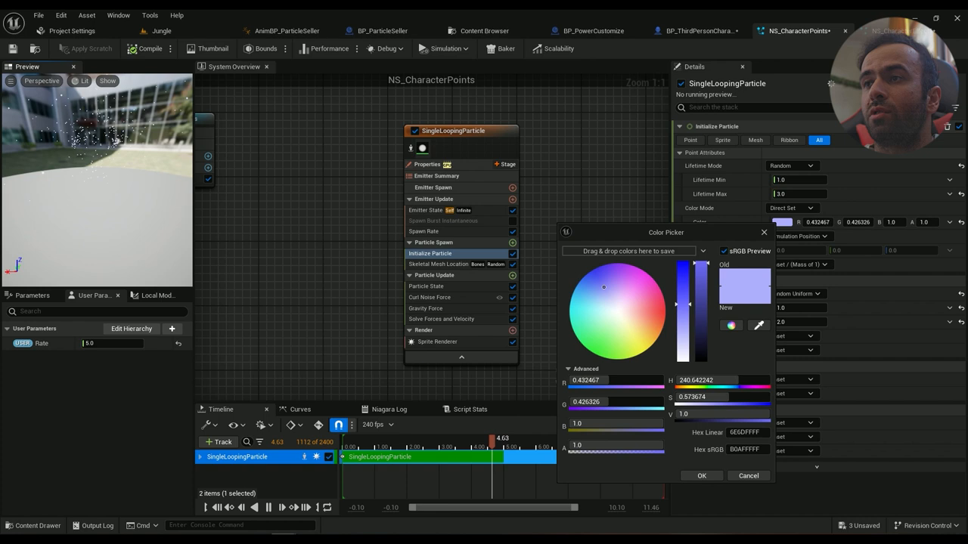
left_click(593, 278)
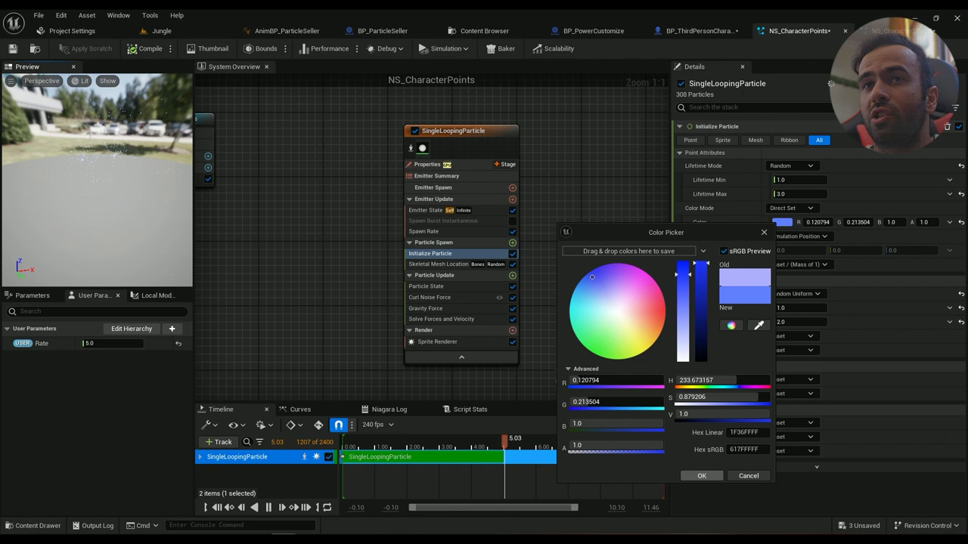
left_click(701, 475)
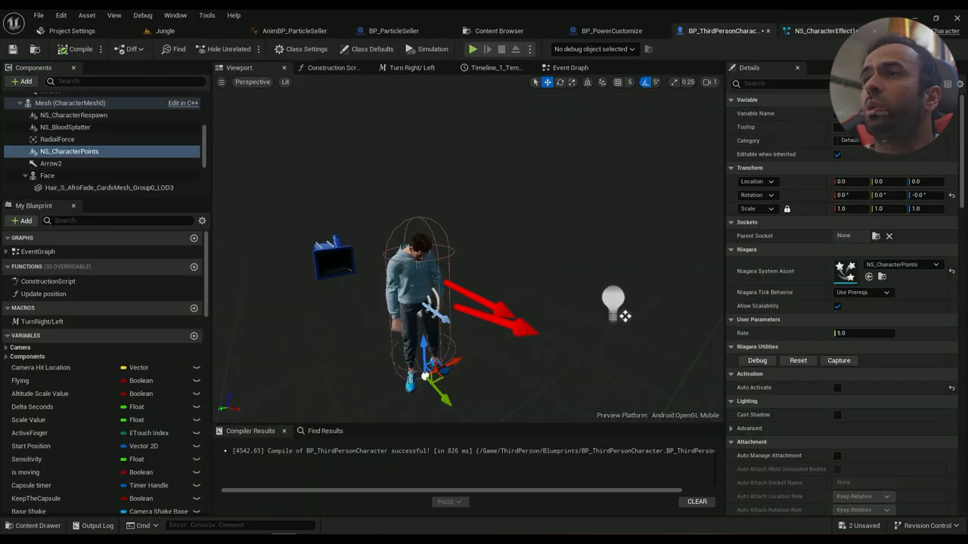
Set the Niagara component's System Asset to NS_CharacterEffect1 and switch to the Jungle level.
left_click(825, 30)
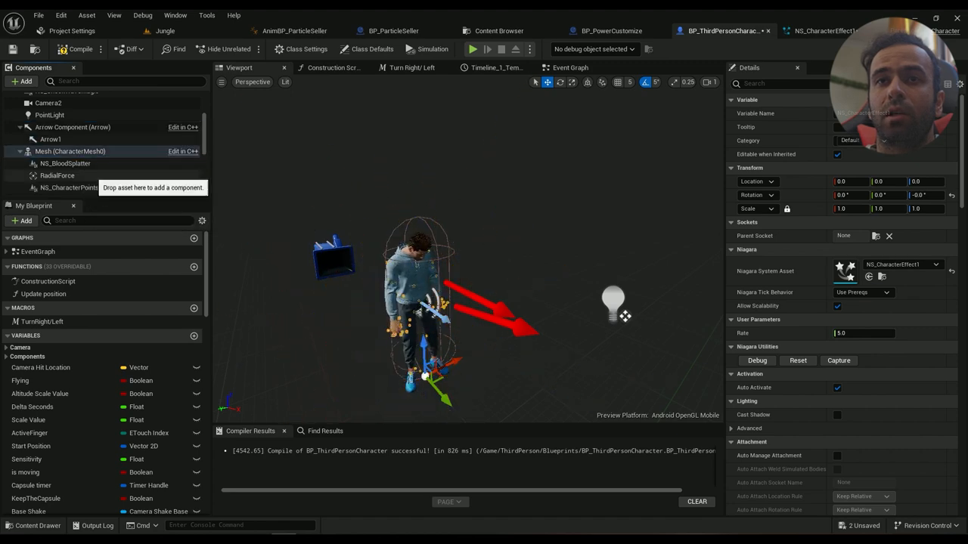
left_click(69, 163)
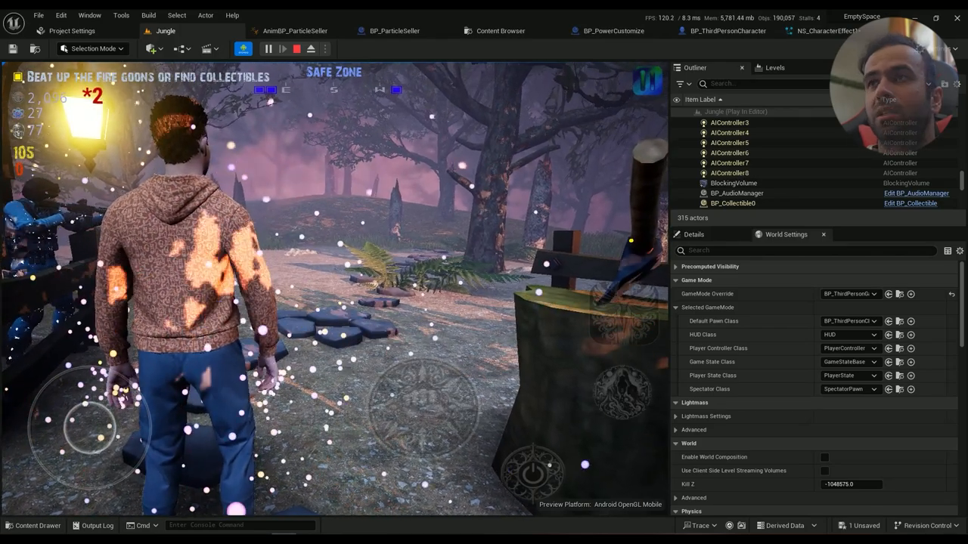
Stop play, review Initialize Particle in NS_CharacterEffect1, then play the Jungle level again.
left_click(297, 49)
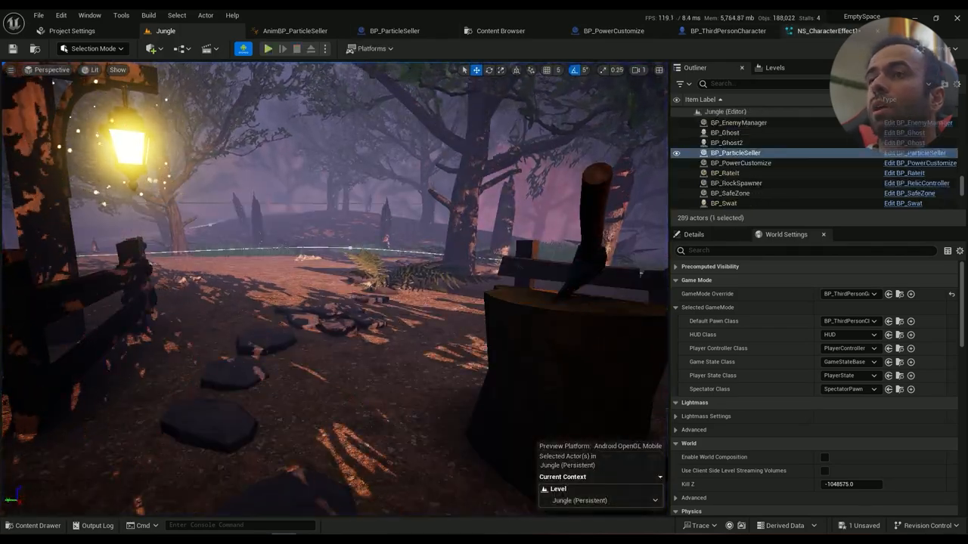
left_click(828, 30)
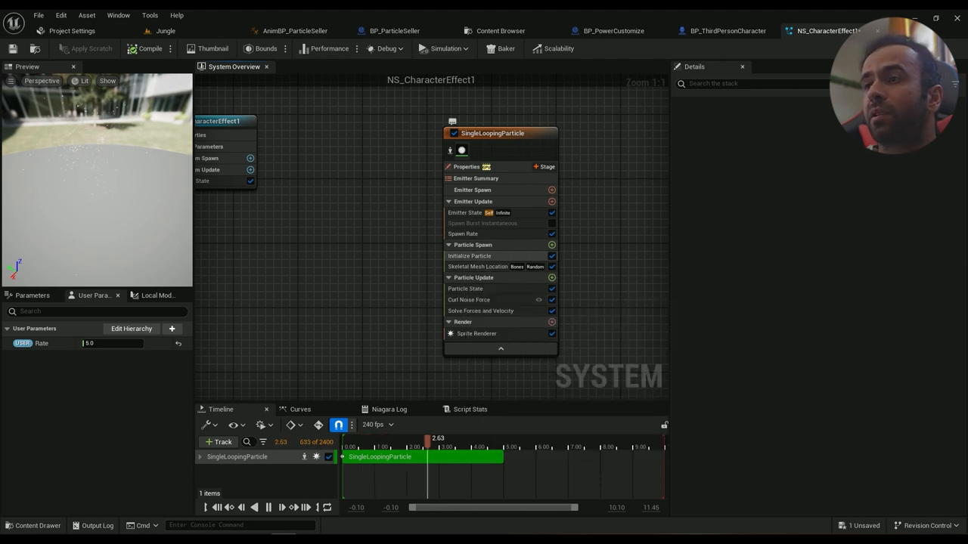
left_click(469, 255)
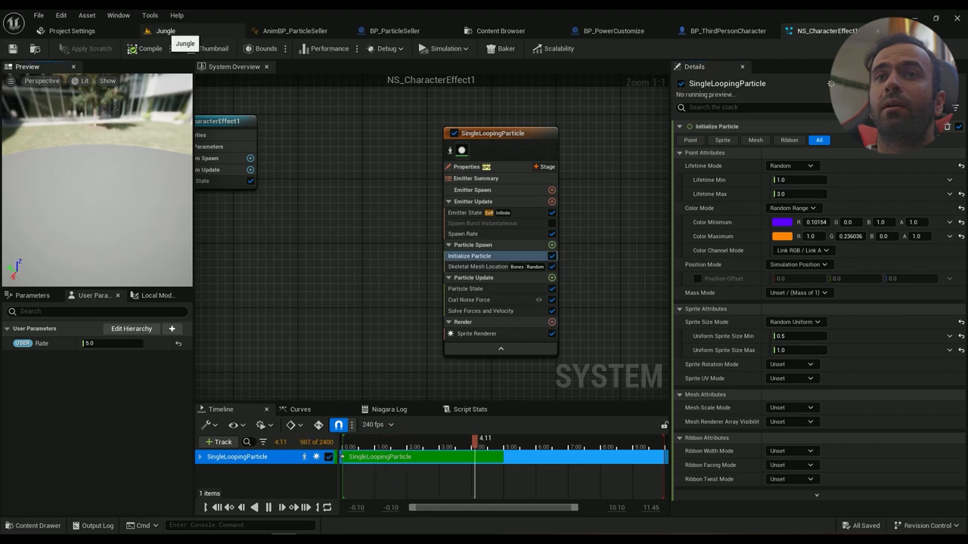
left_click(165, 31)
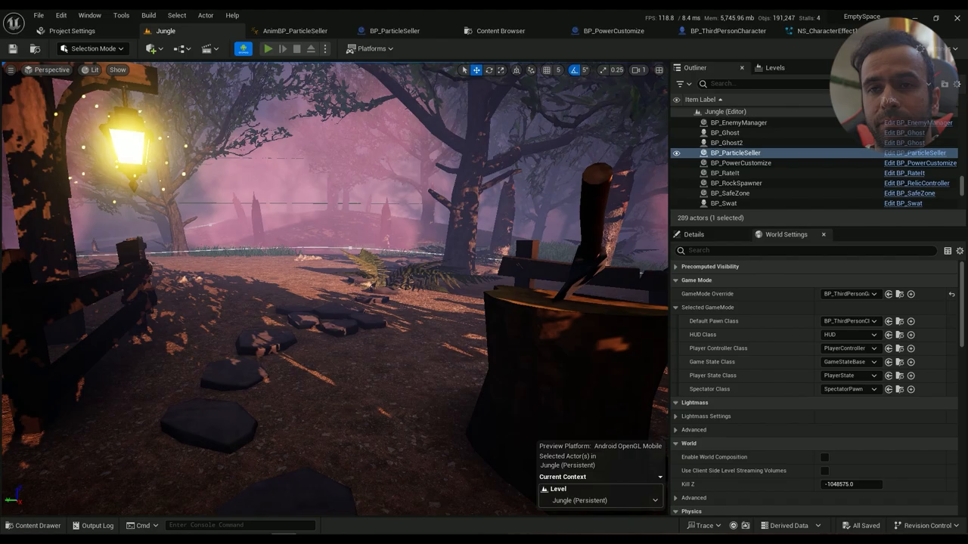
left_click(267, 48)
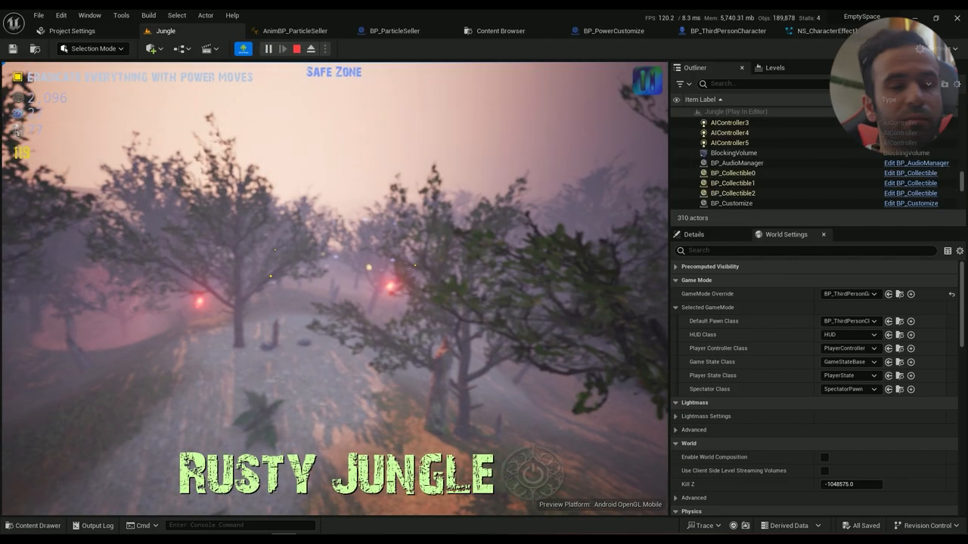